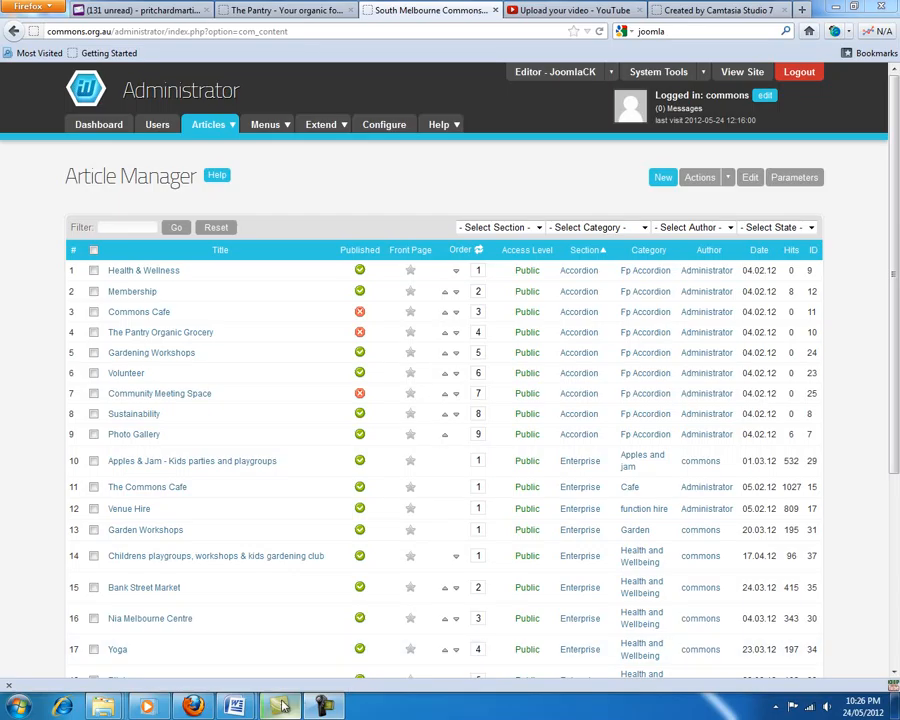
mouse_move(236, 708)
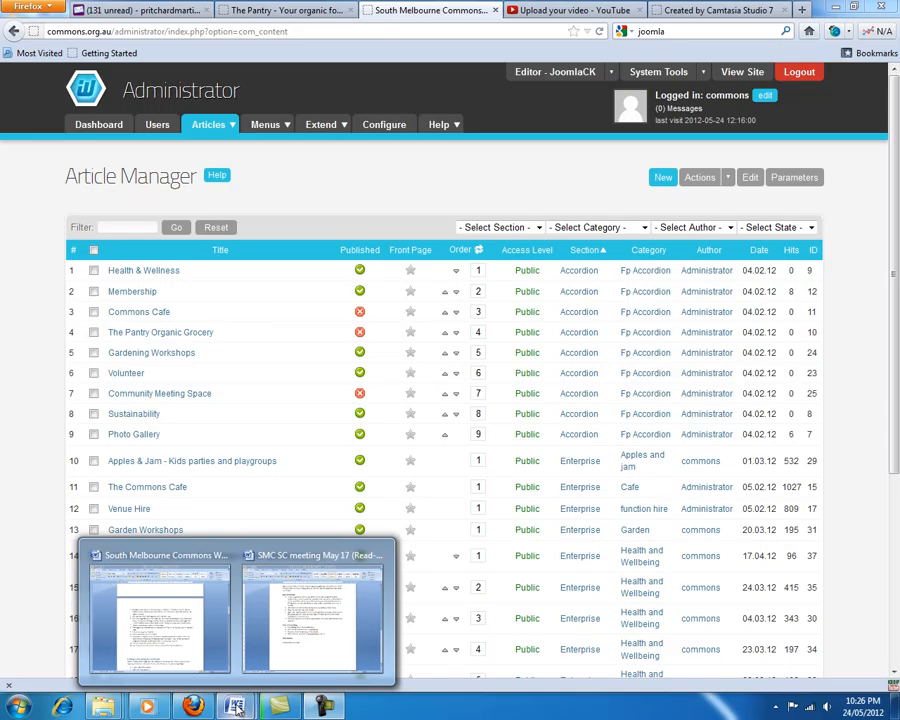
- Check the website user guide, then return to the article list in Article Manager
click(156, 616)
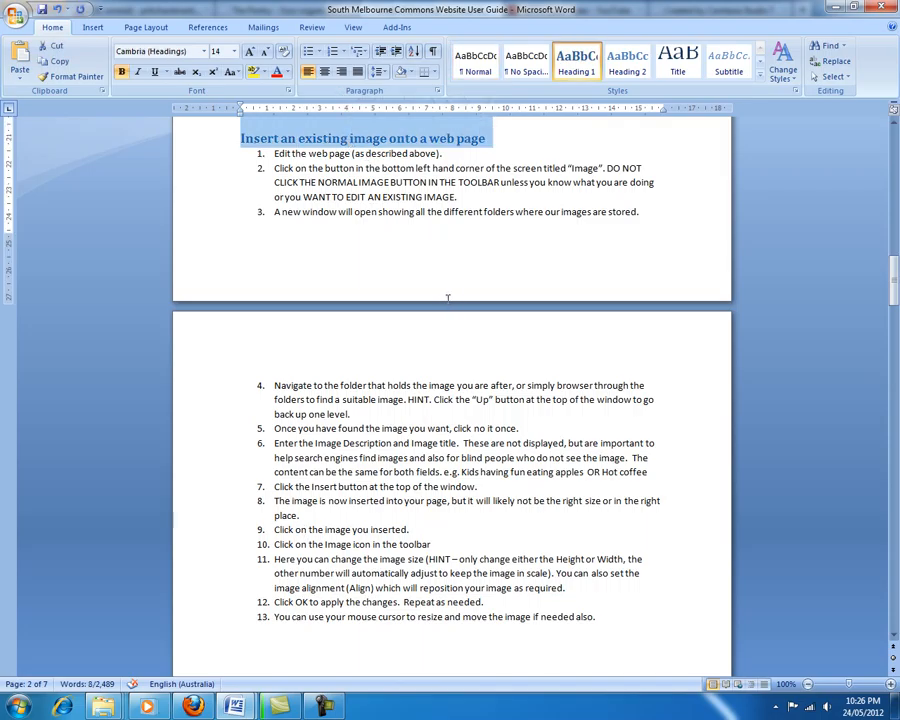
mouse_move(404, 400)
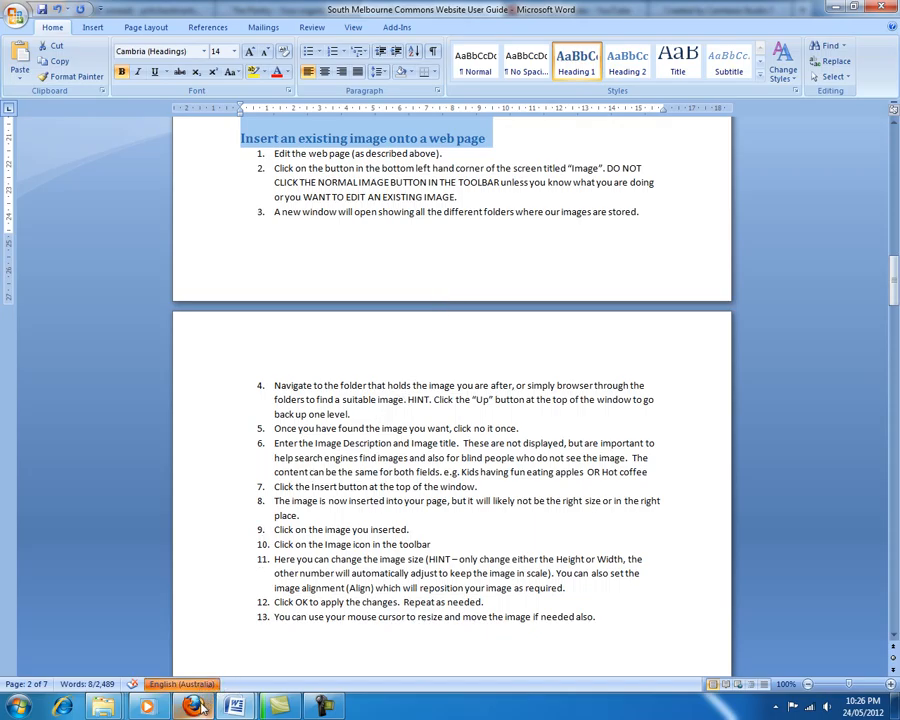
click(192, 708)
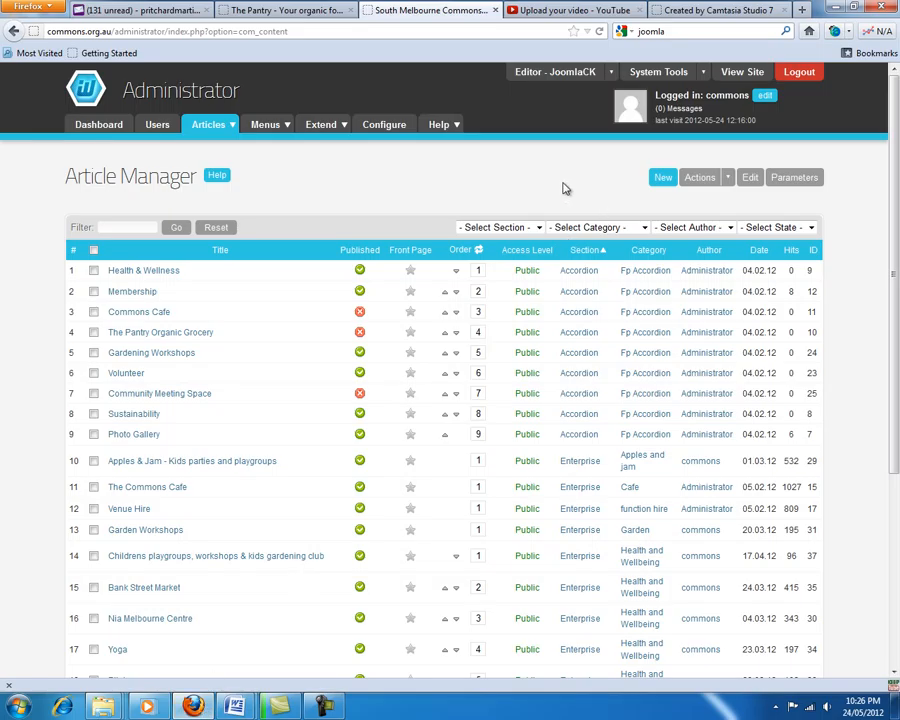
click(208, 124)
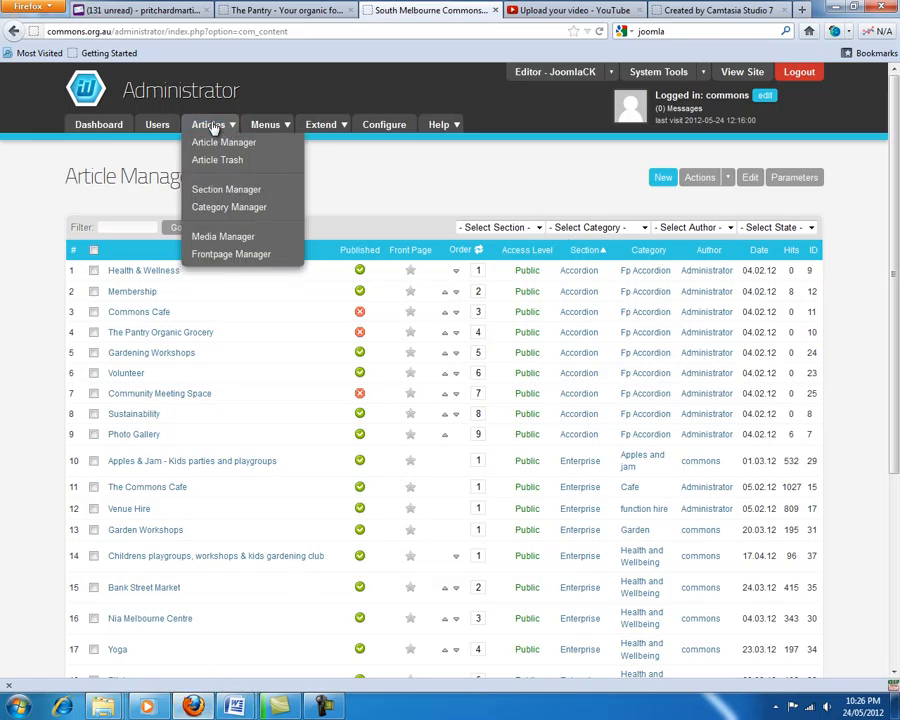
click(364, 180)
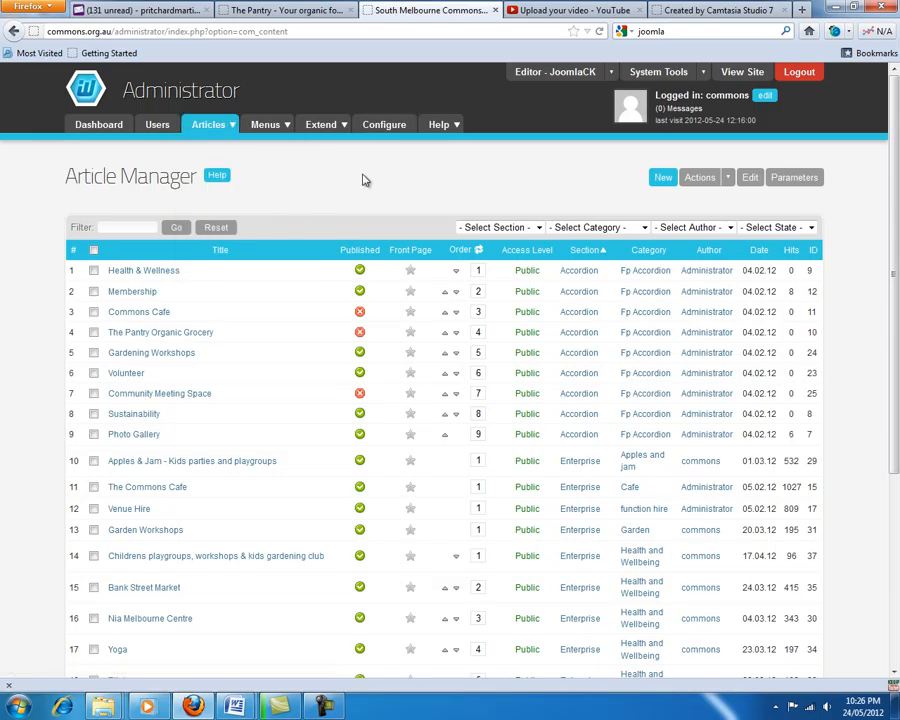
scroll(down, 3)
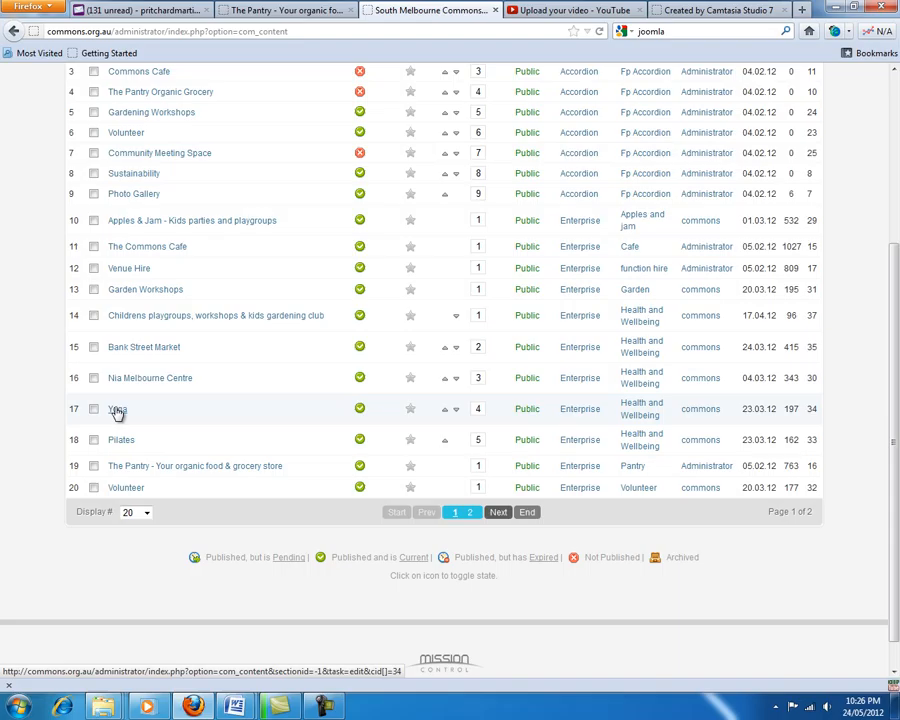
- Open the Yoga article for editing and scroll its body down to the 'About your instructor' heading
click(116, 412)
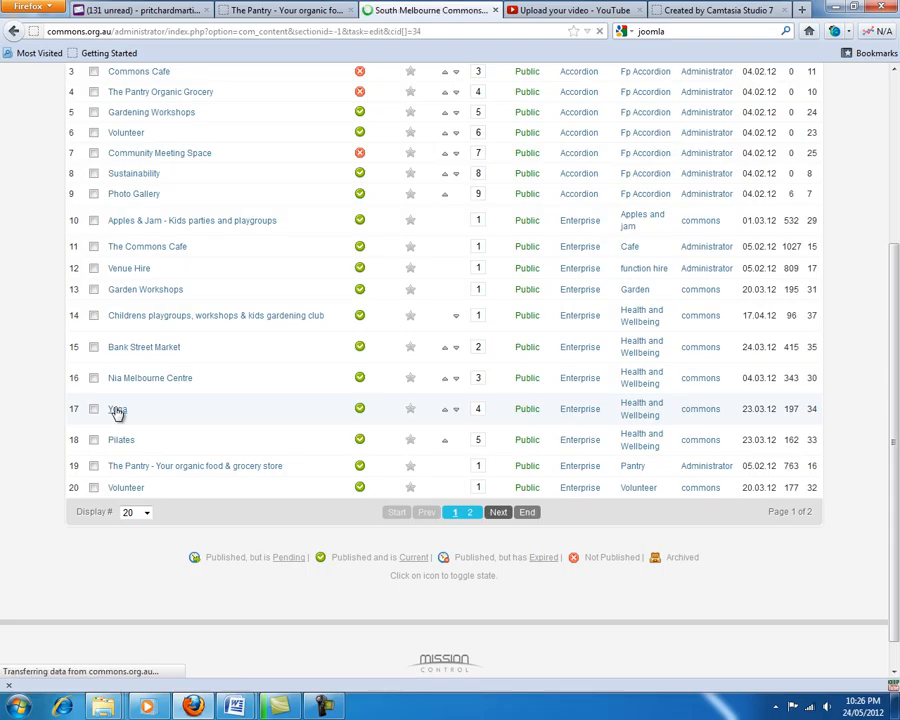
click(118, 408)
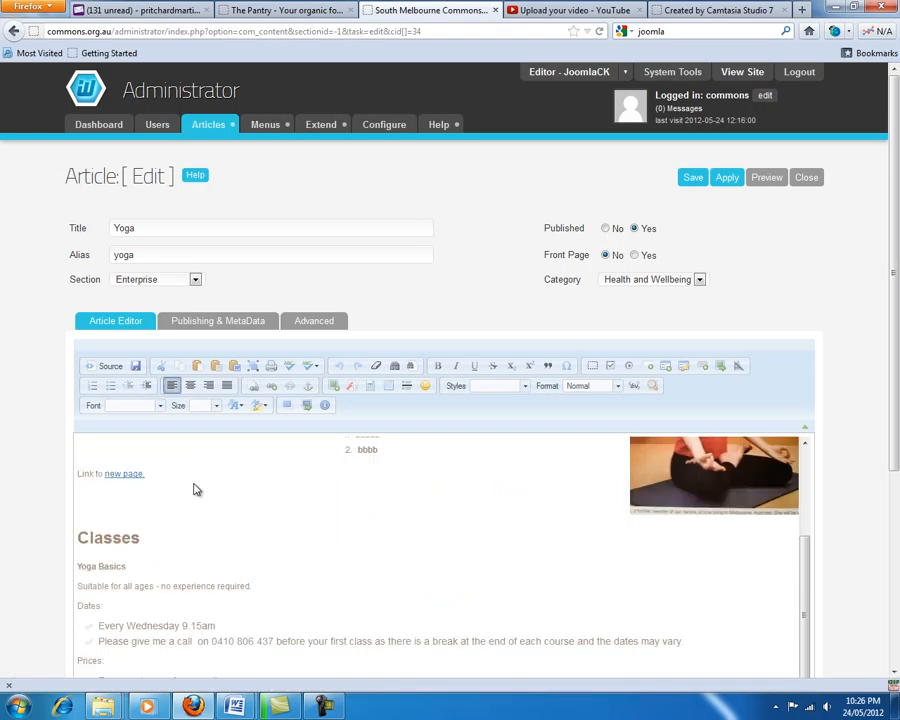
click(78, 492)
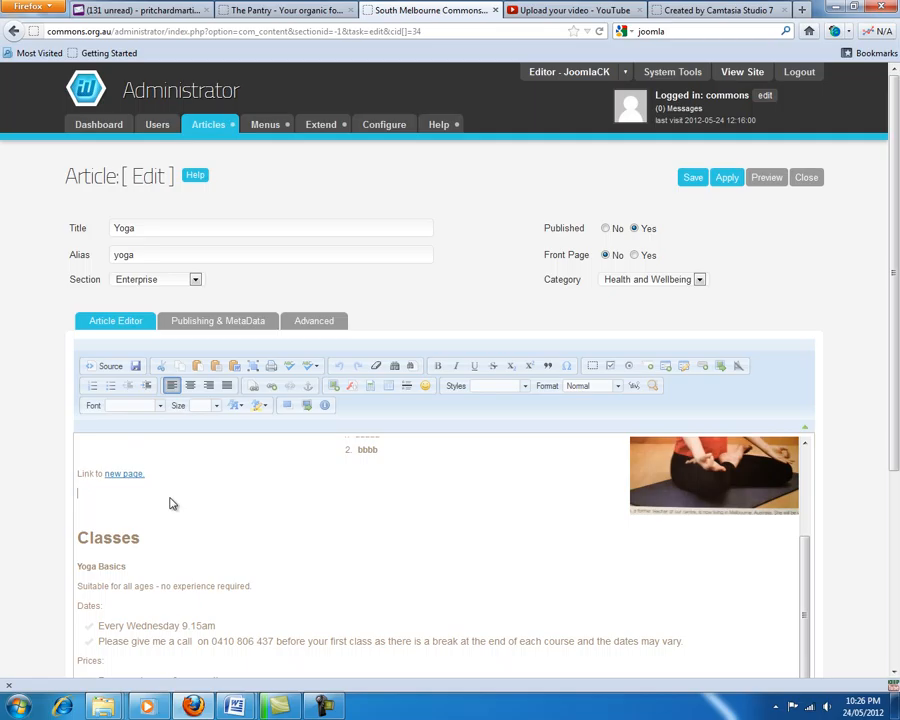
mouse_move(136, 490)
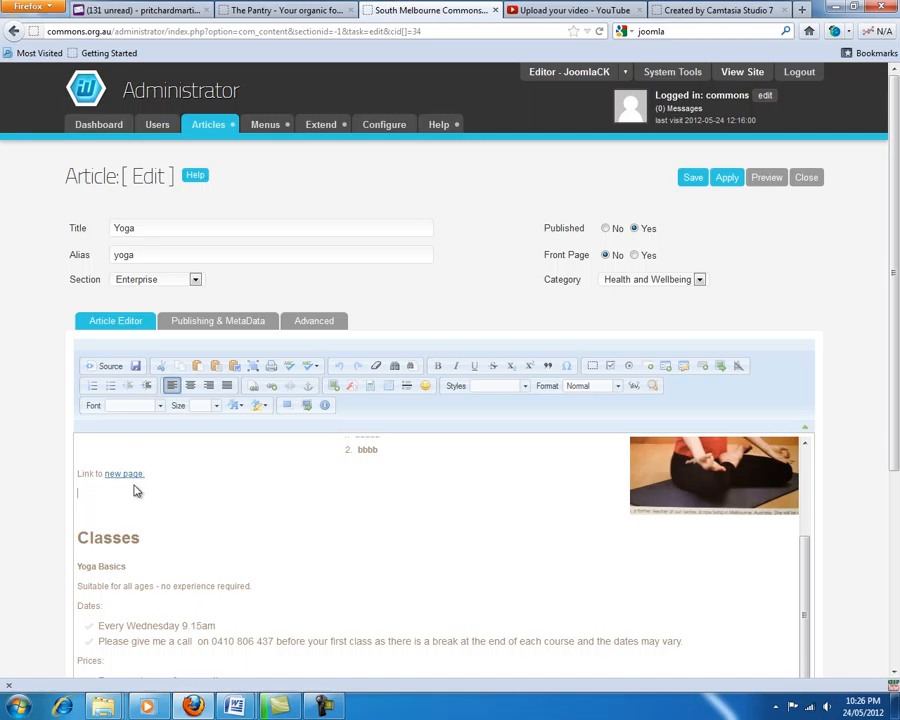
scroll(down, 3)
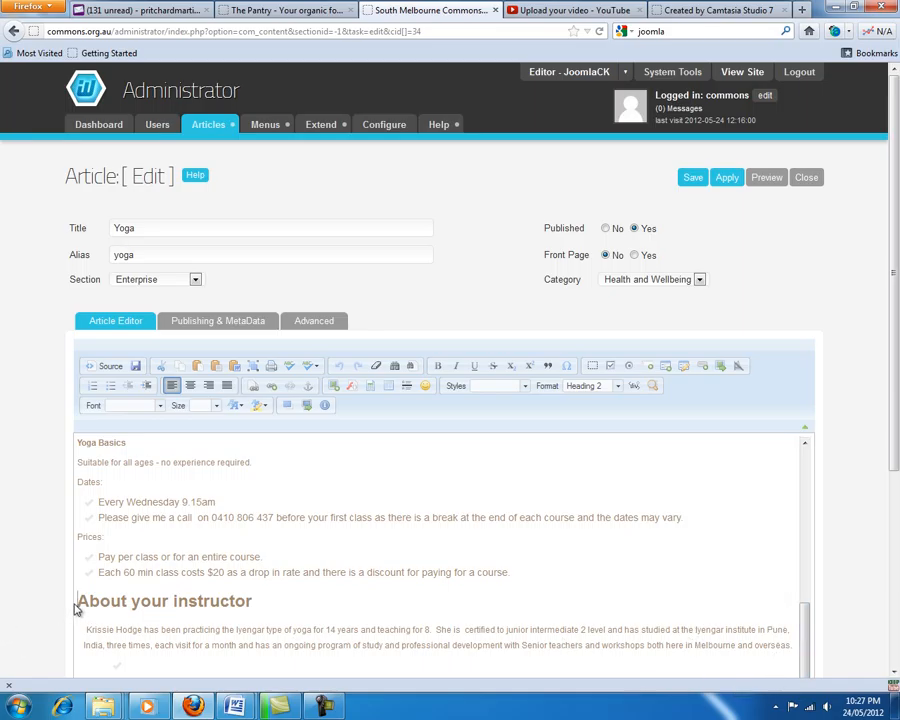
mouse_move(288, 604)
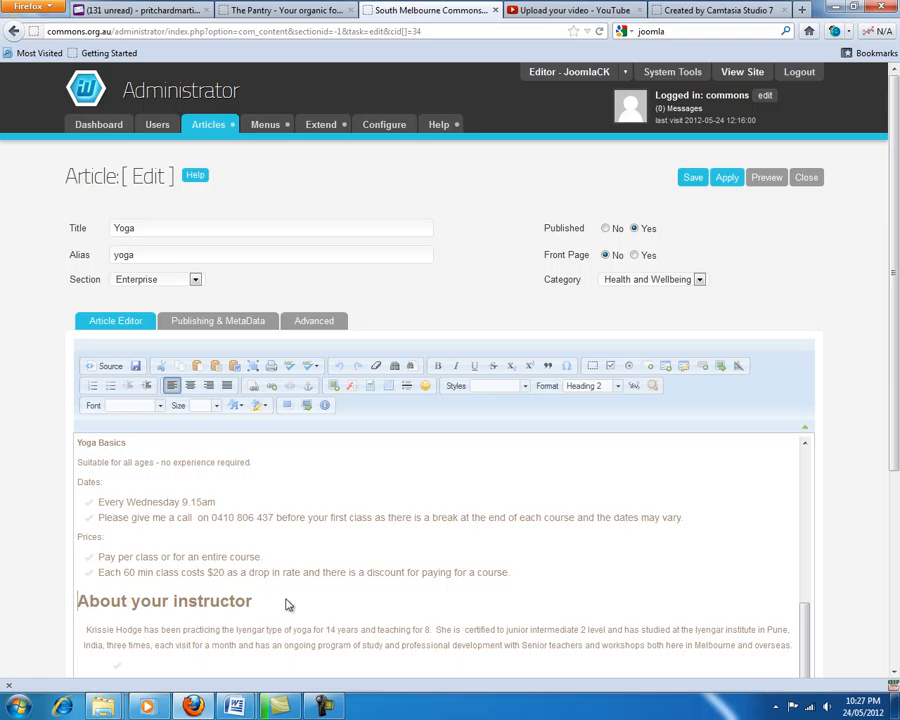
scroll(down, 3)
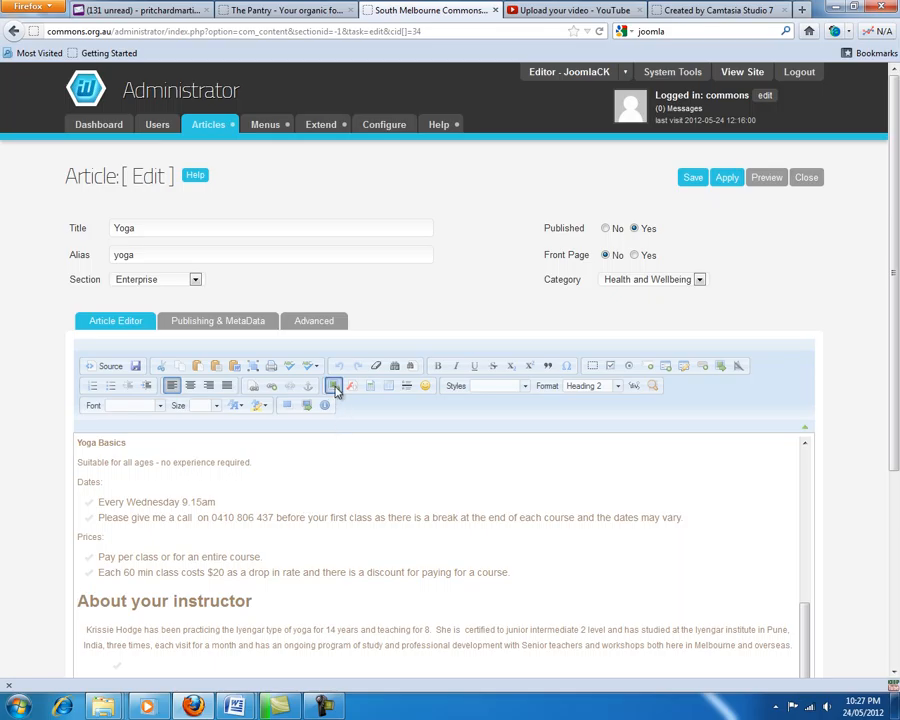
mouse_move(332, 384)
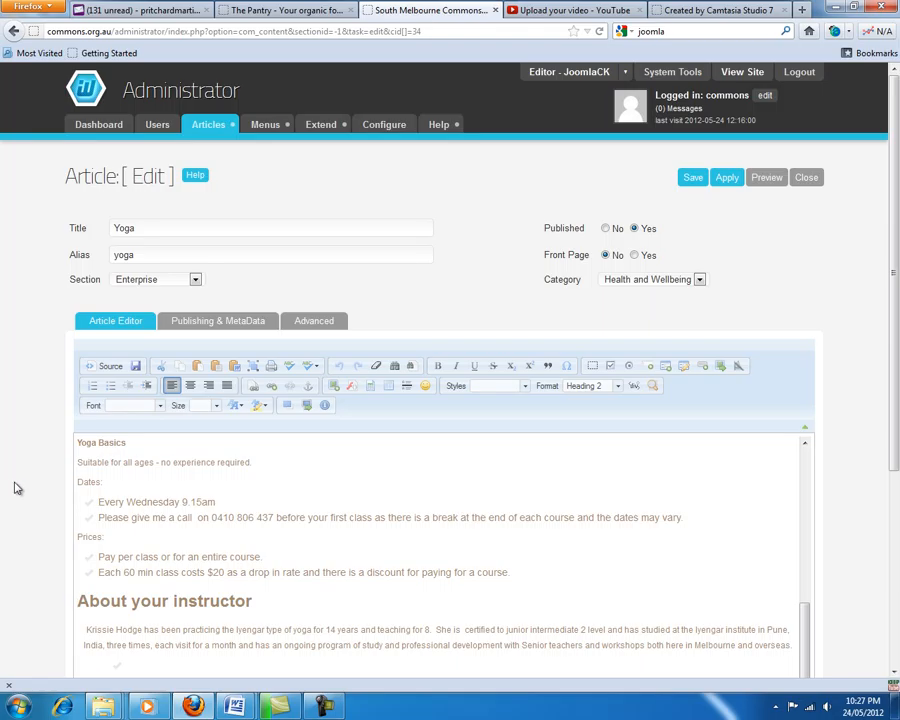
scroll(down, 3)
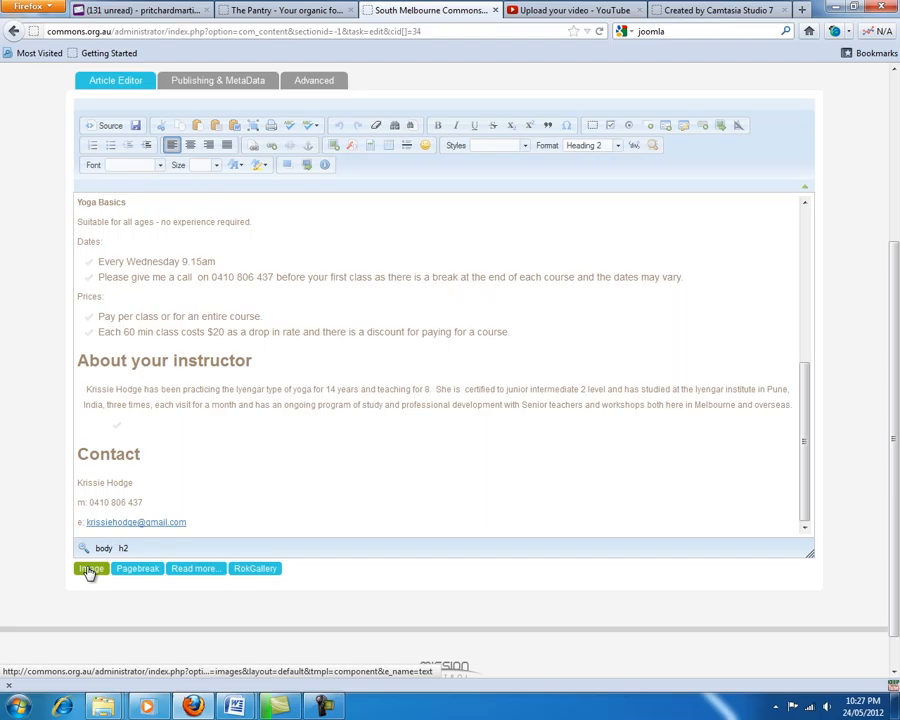
- Bring up the article's image chooser and browse into the garden image folder
click(90, 568)
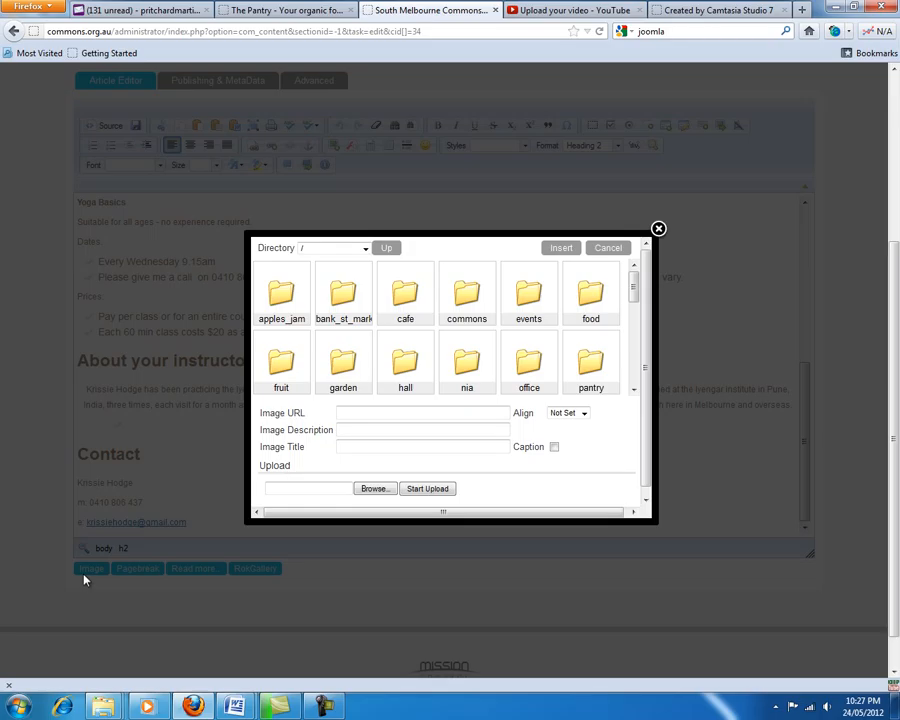
mouse_move(86, 580)
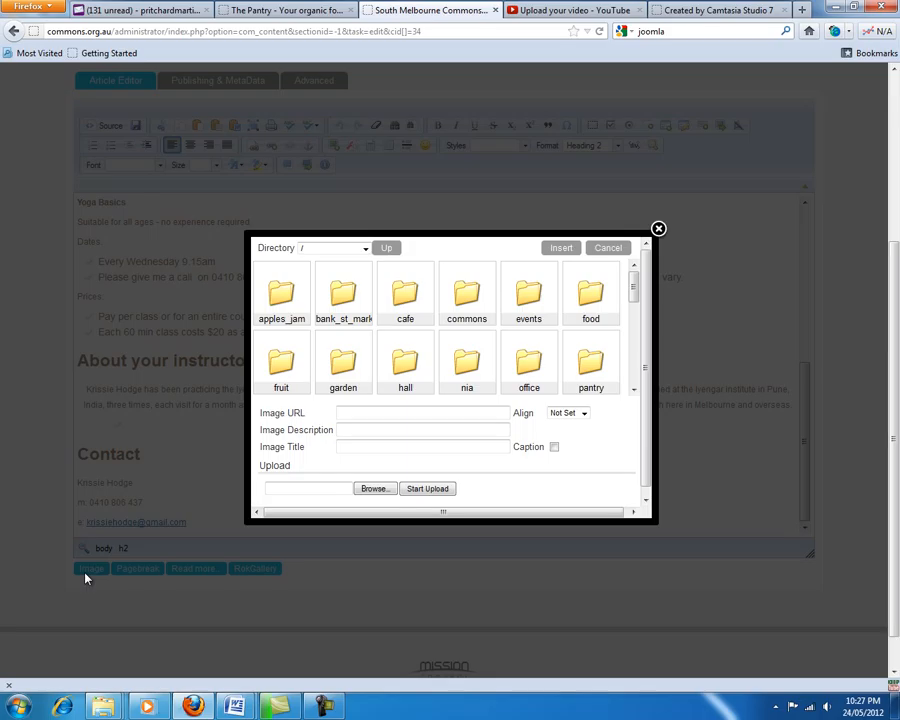
mouse_move(304, 374)
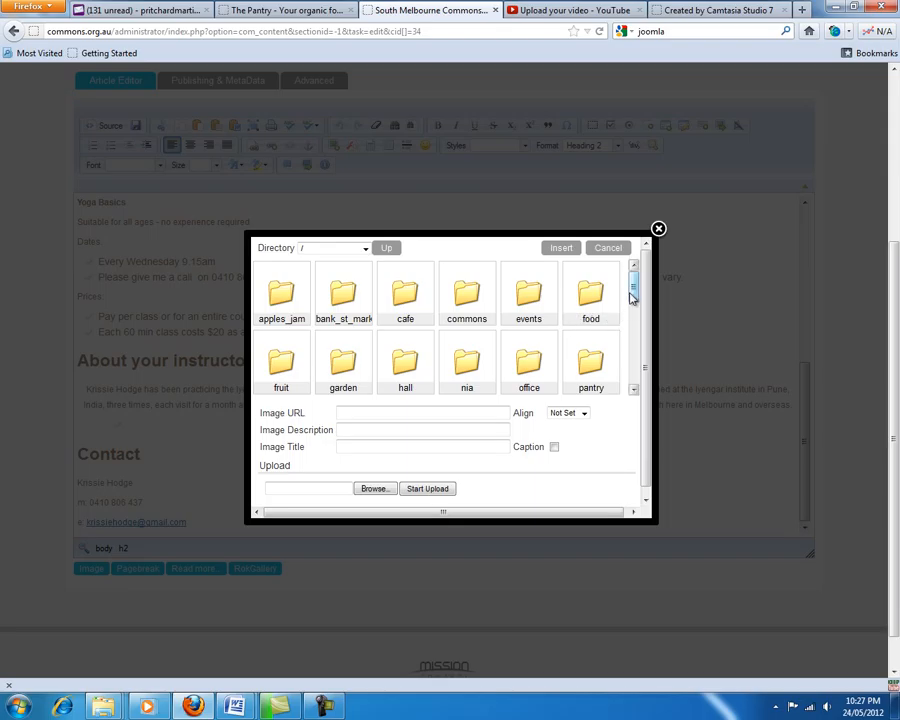
scroll(down, 3)
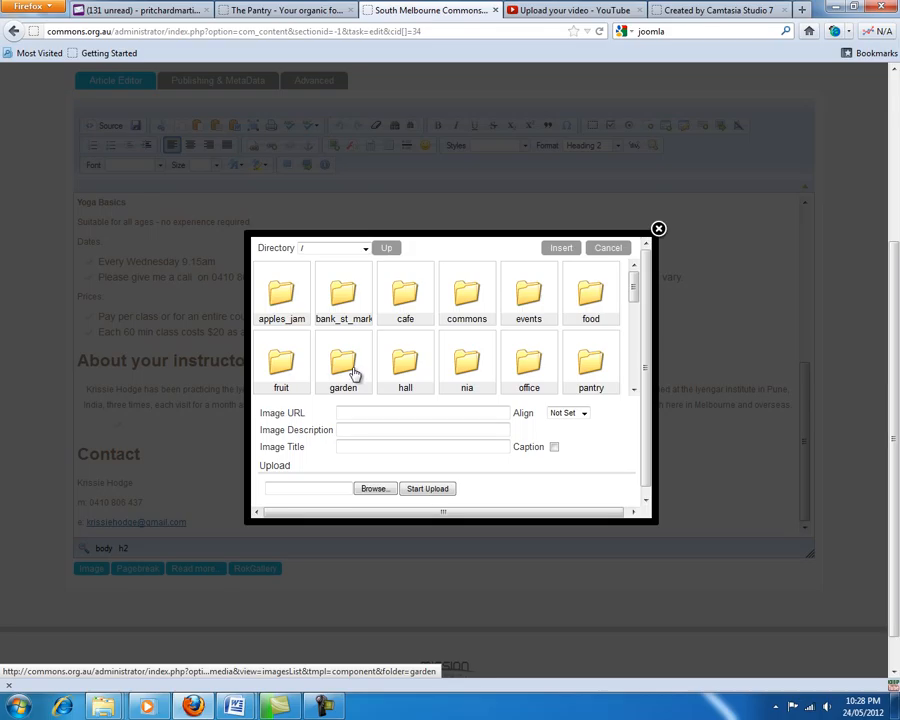
double_click(344, 364)
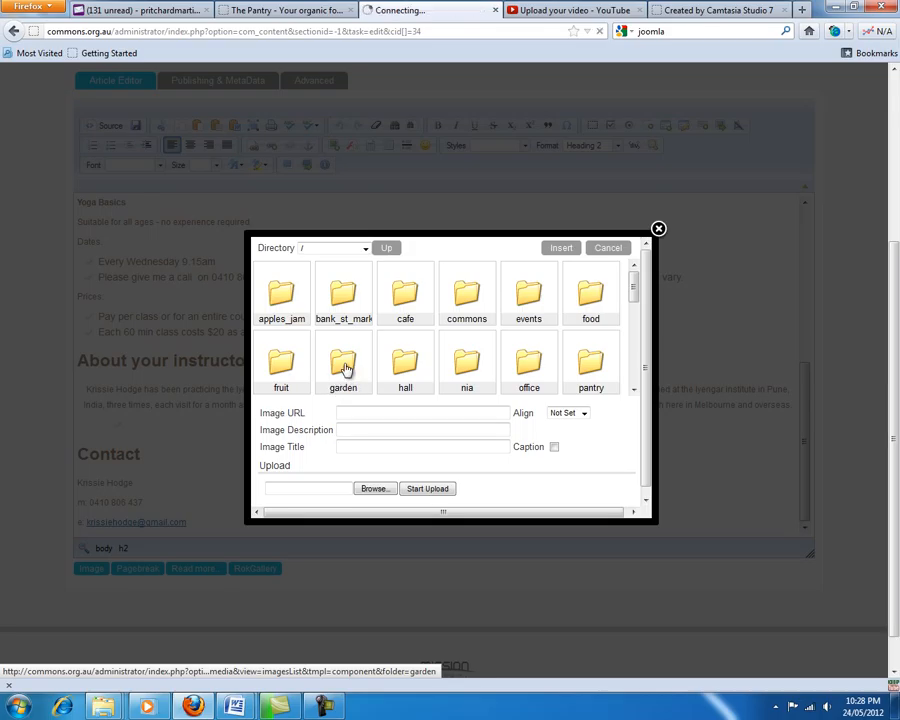
double_click(344, 362)
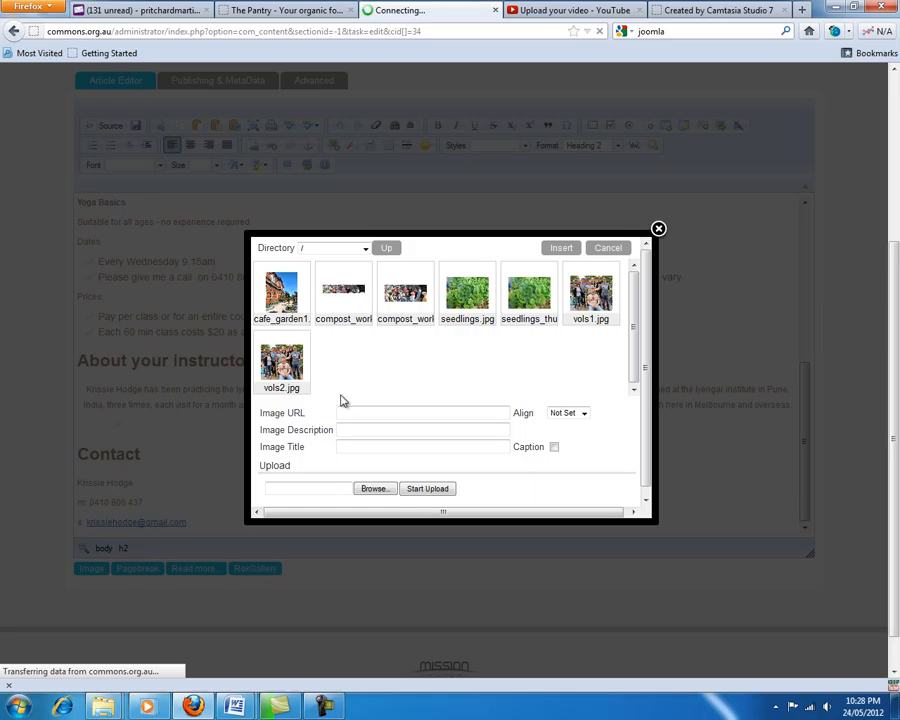
click(386, 248)
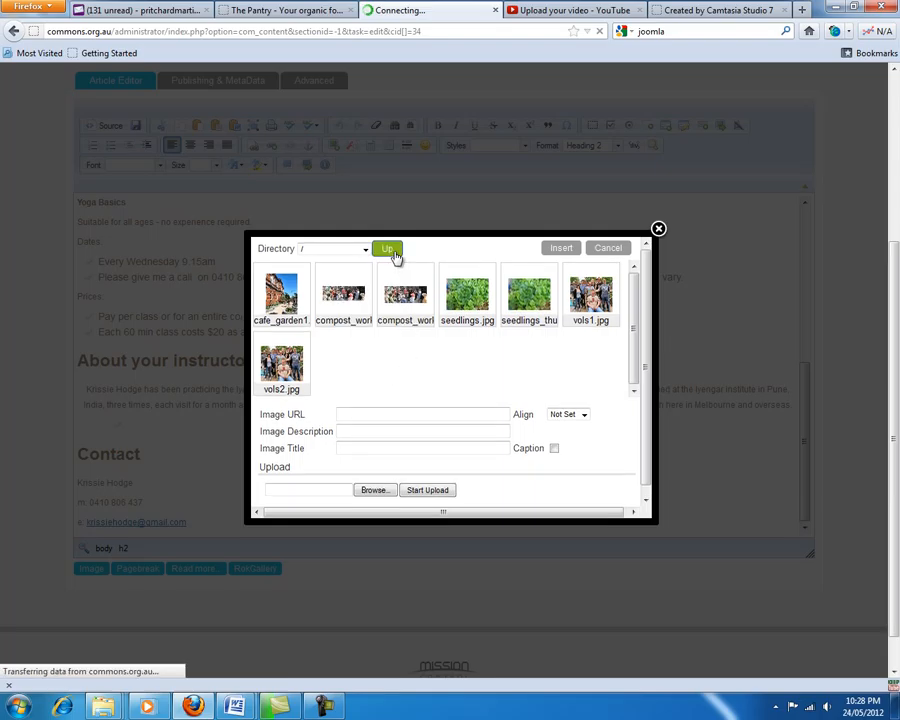
click(388, 248)
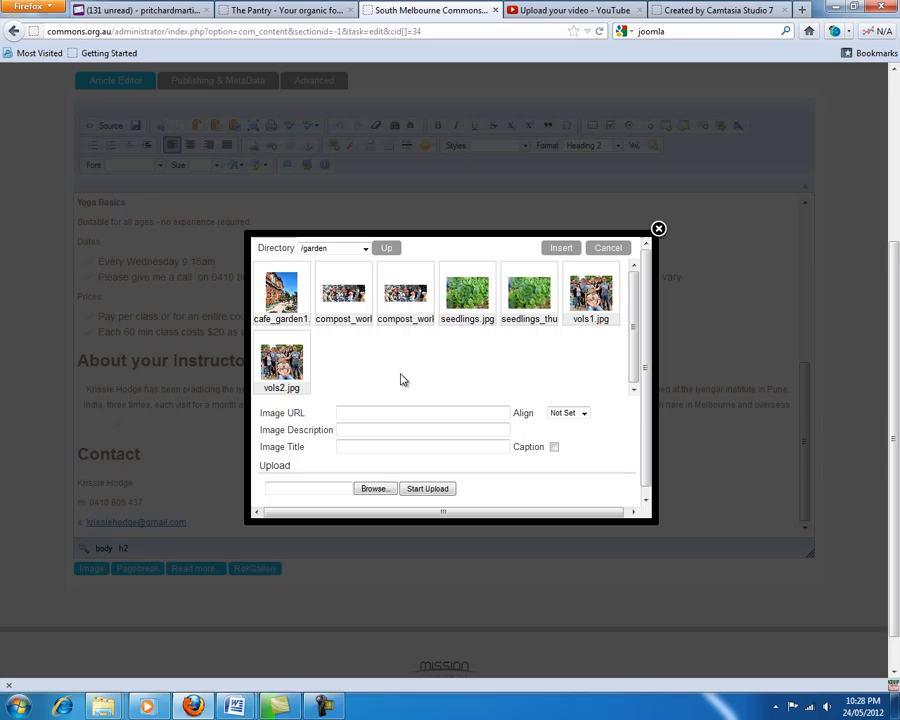
mouse_move(466, 296)
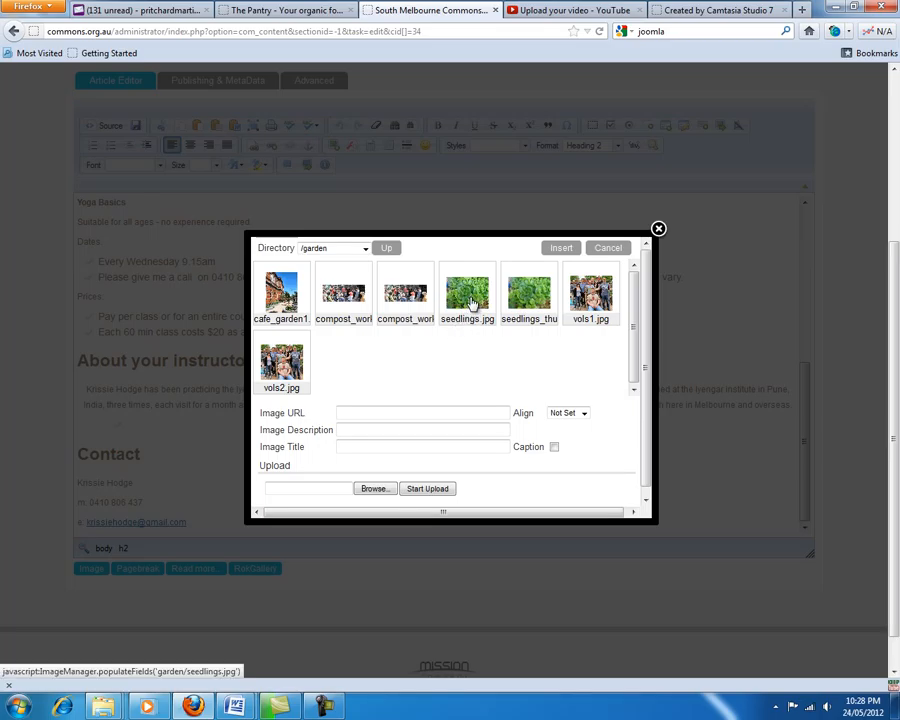
- Choose seedlings.jpg, describe and title it 'Garden seedlings', and insert it into the article
click(466, 292)
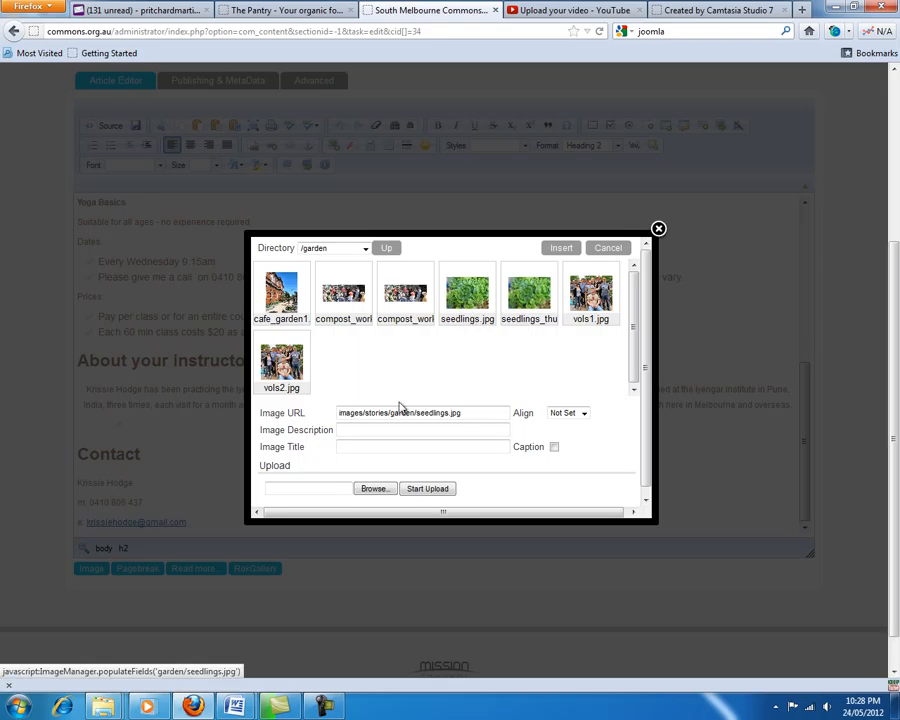
click(420, 412)
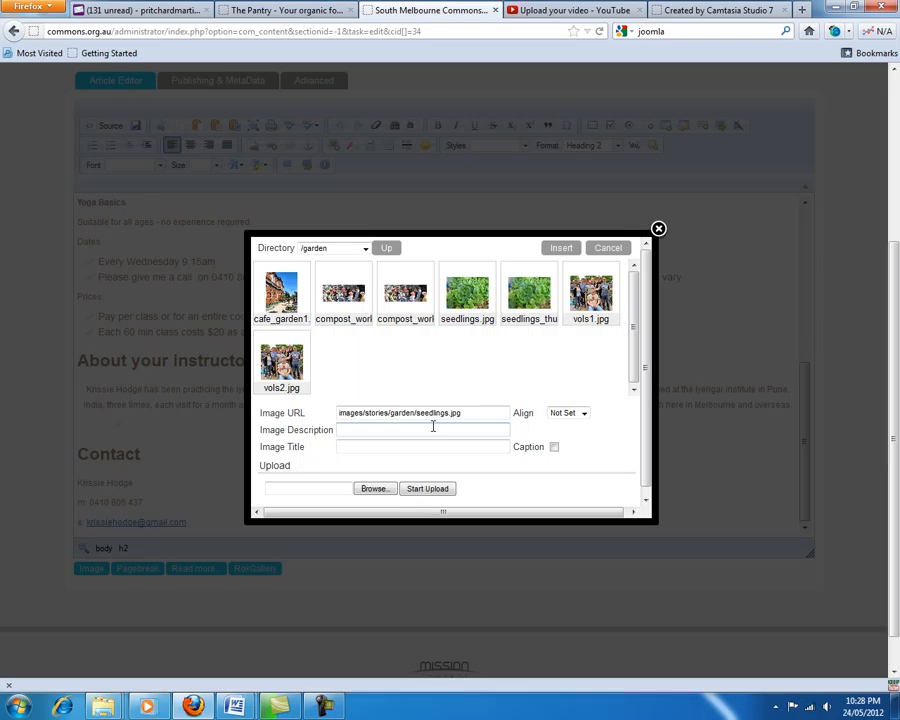
text(Garden seedlings)
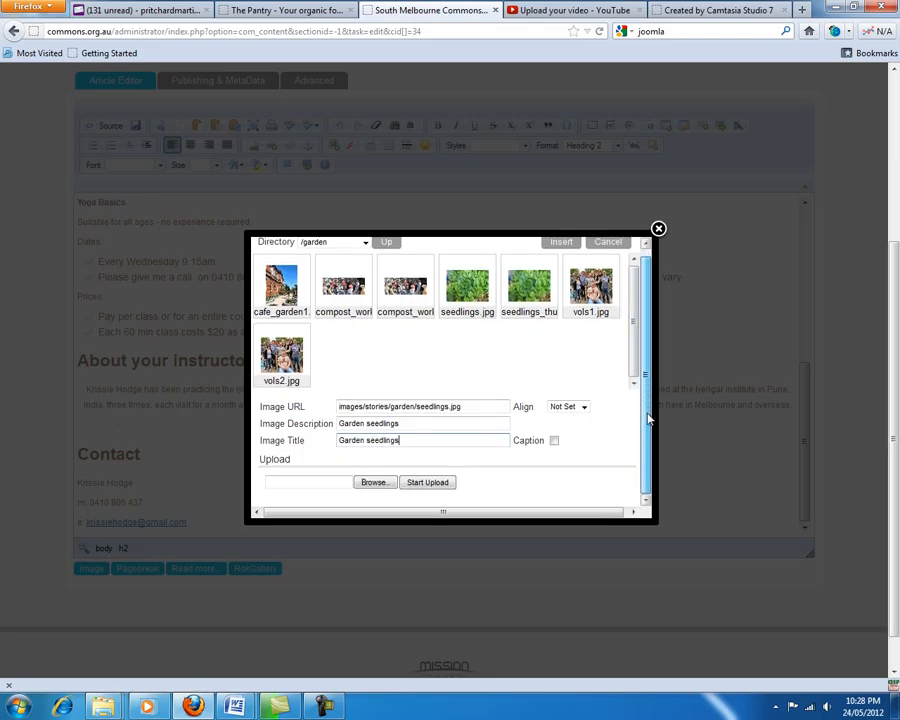
scroll(up, 3)
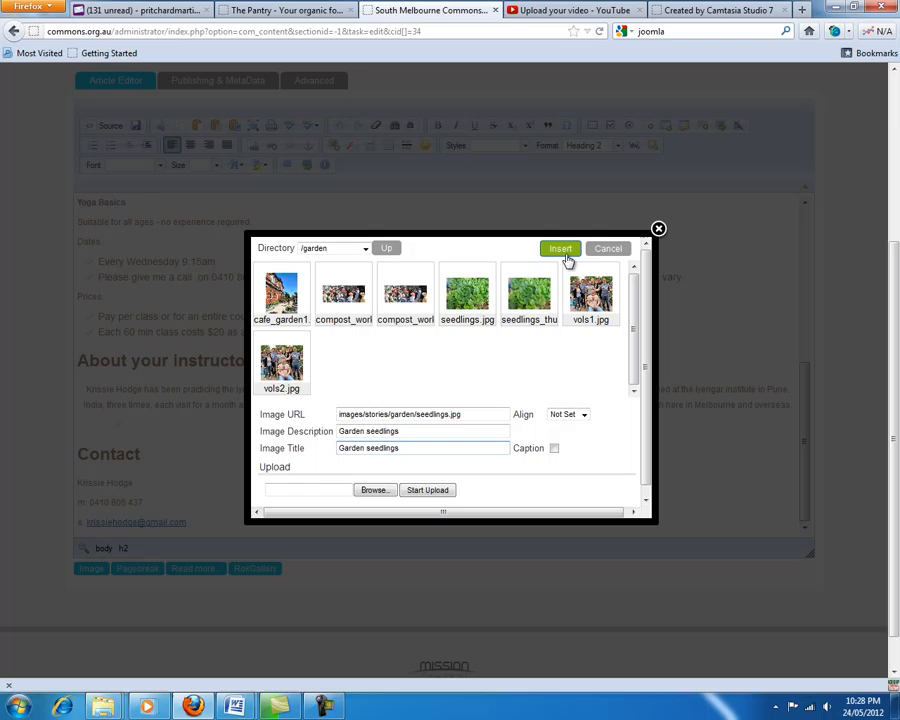
click(560, 248)
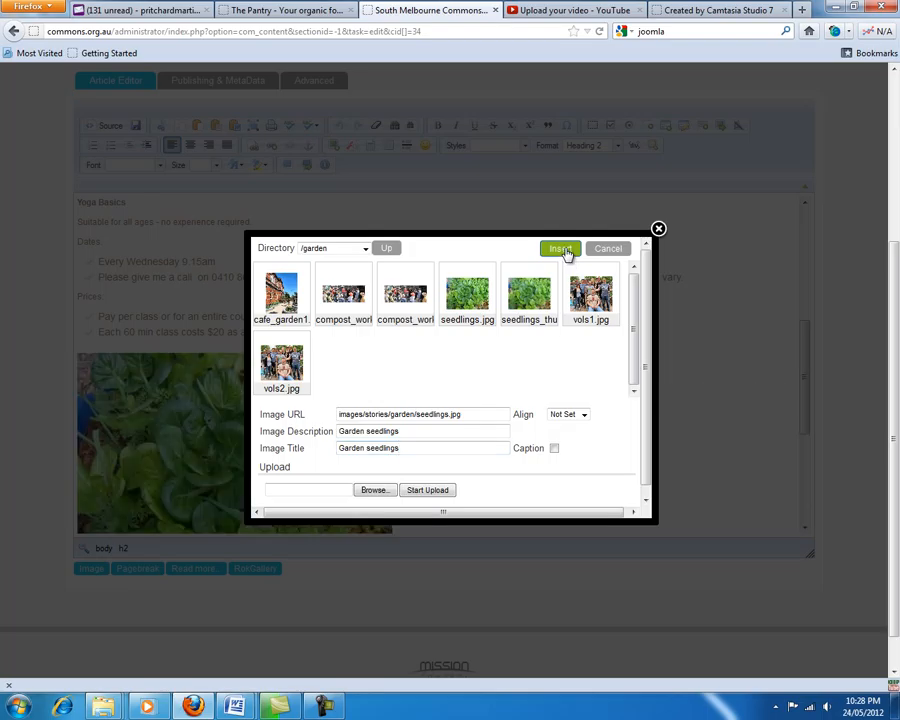
- Select the inserted seedlings picture above the instructor heading to resize it
click(560, 248)
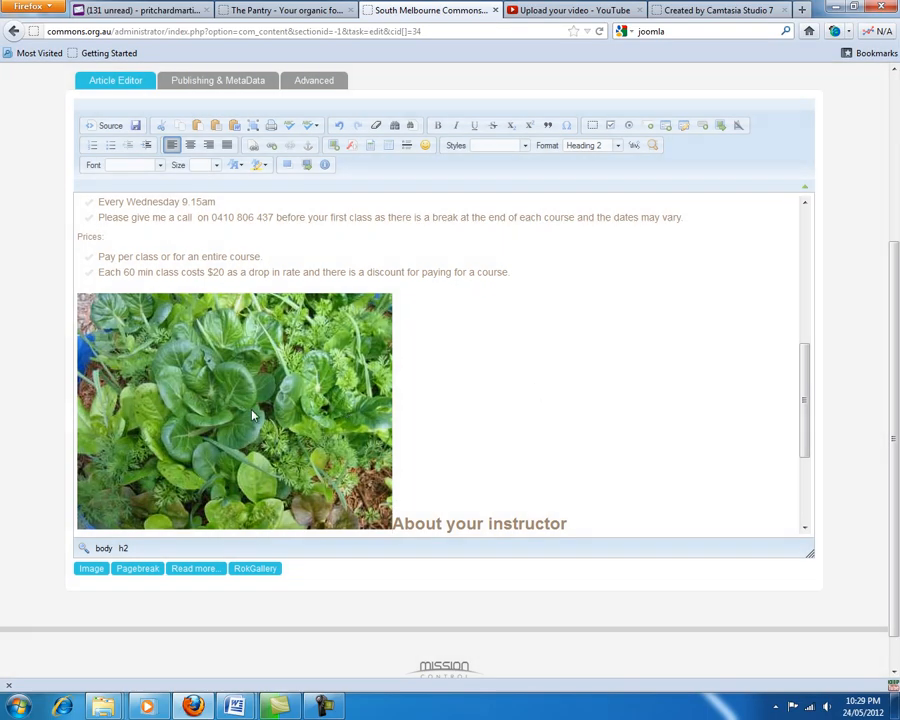
mouse_move(252, 414)
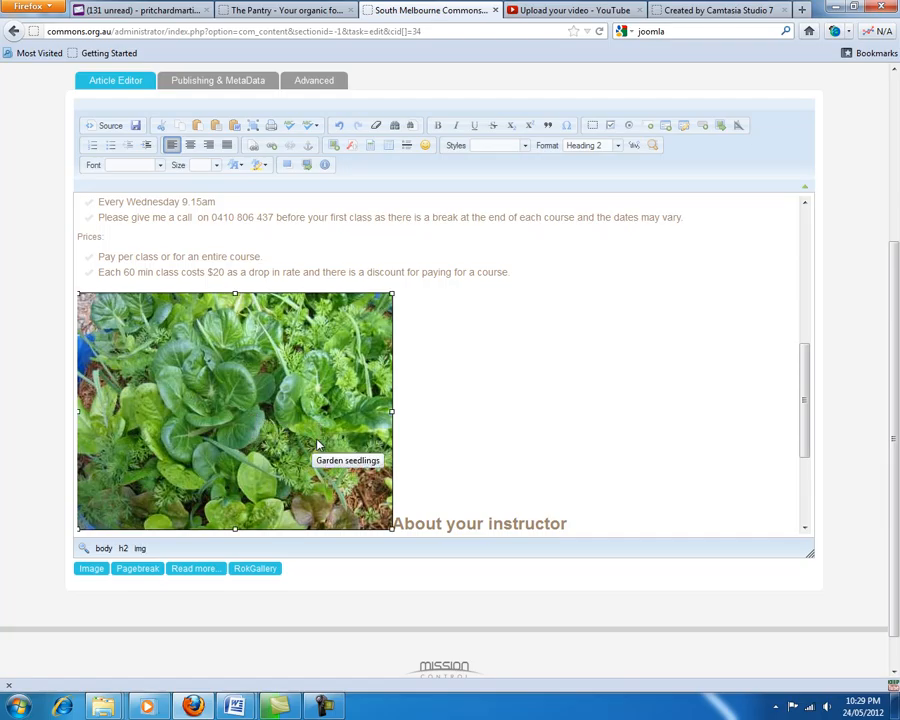
mouse_move(438, 430)
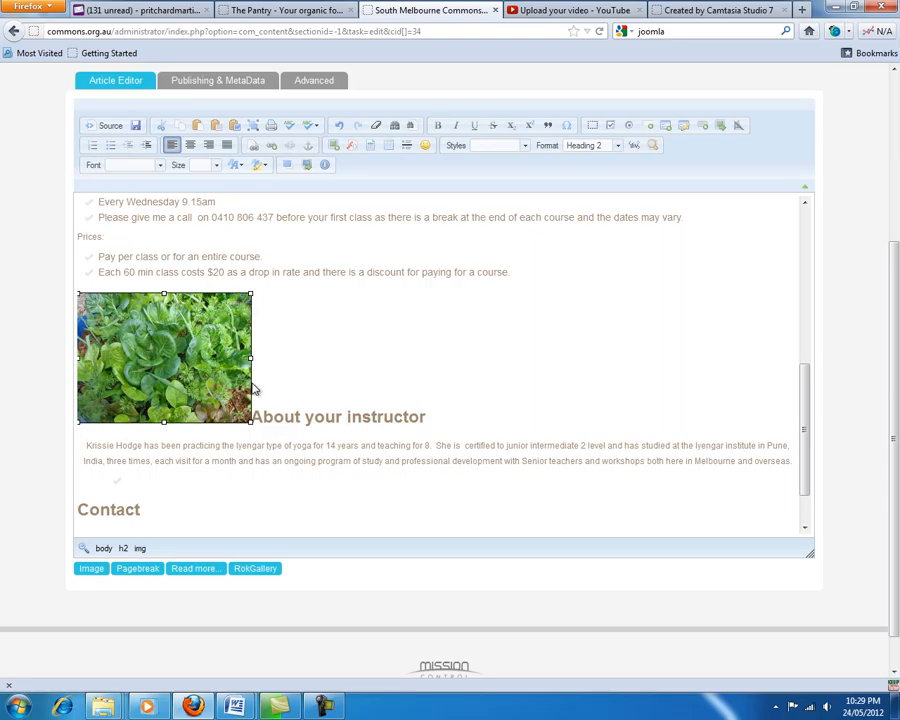
mouse_move(212, 384)
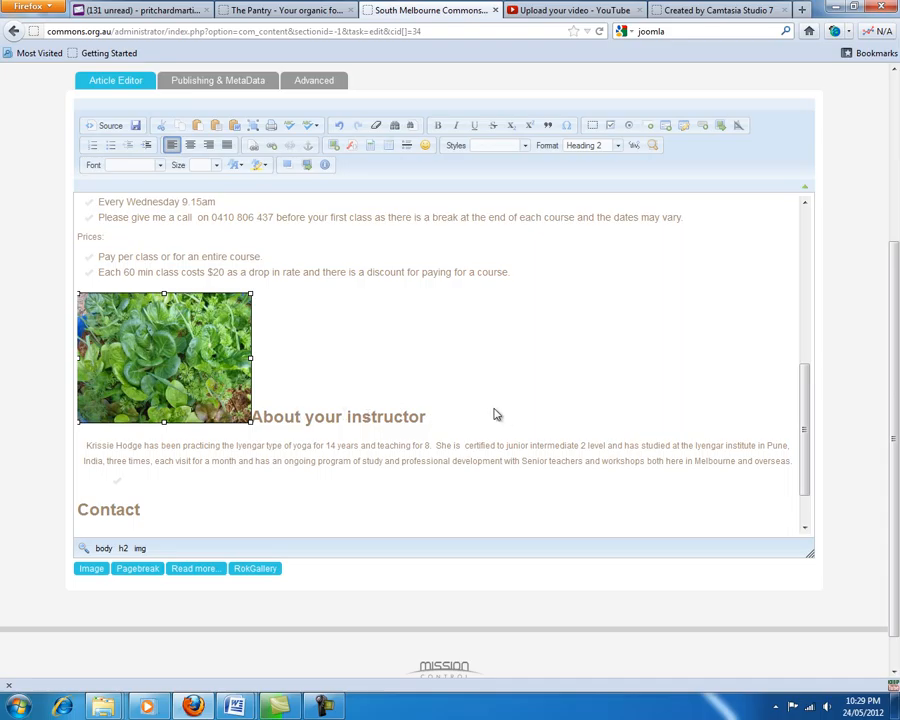
mouse_move(300, 348)
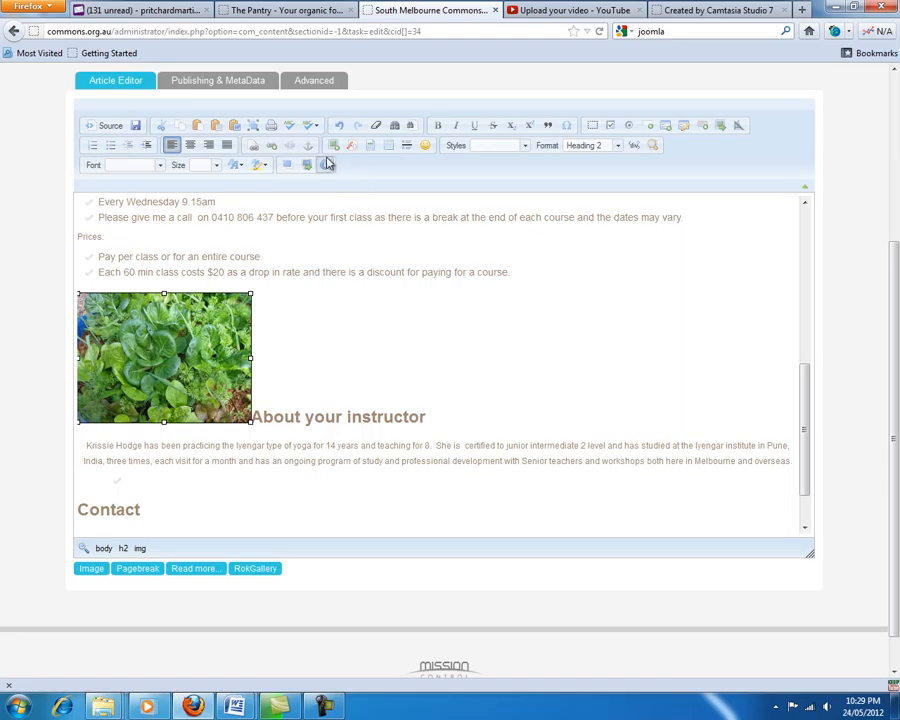
mouse_move(334, 144)
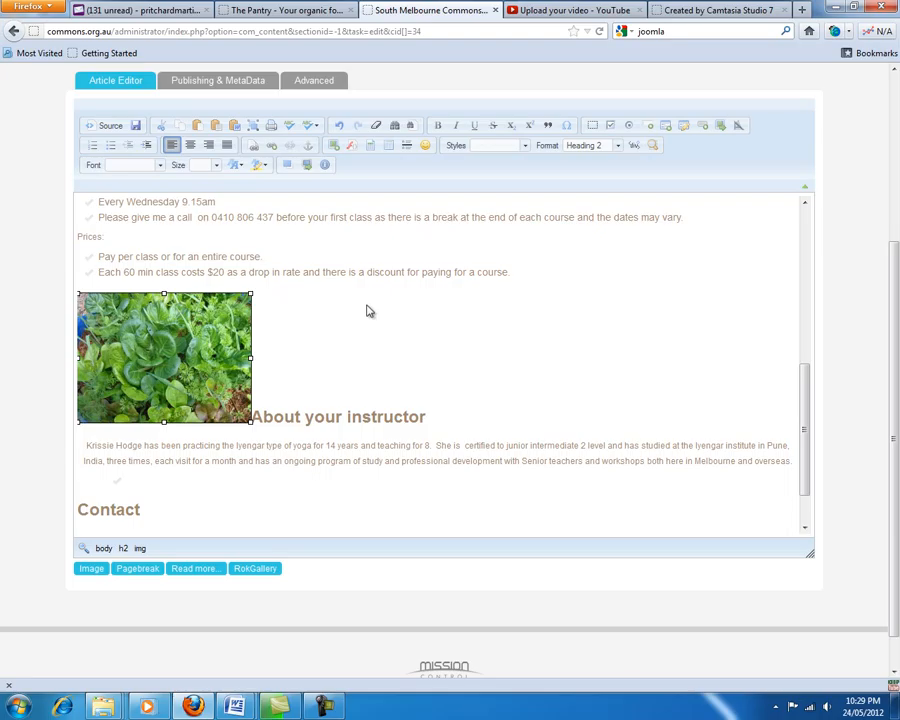
- Set the seedlings picture's Align to Right in Image Properties and confirm
double_click(164, 356)
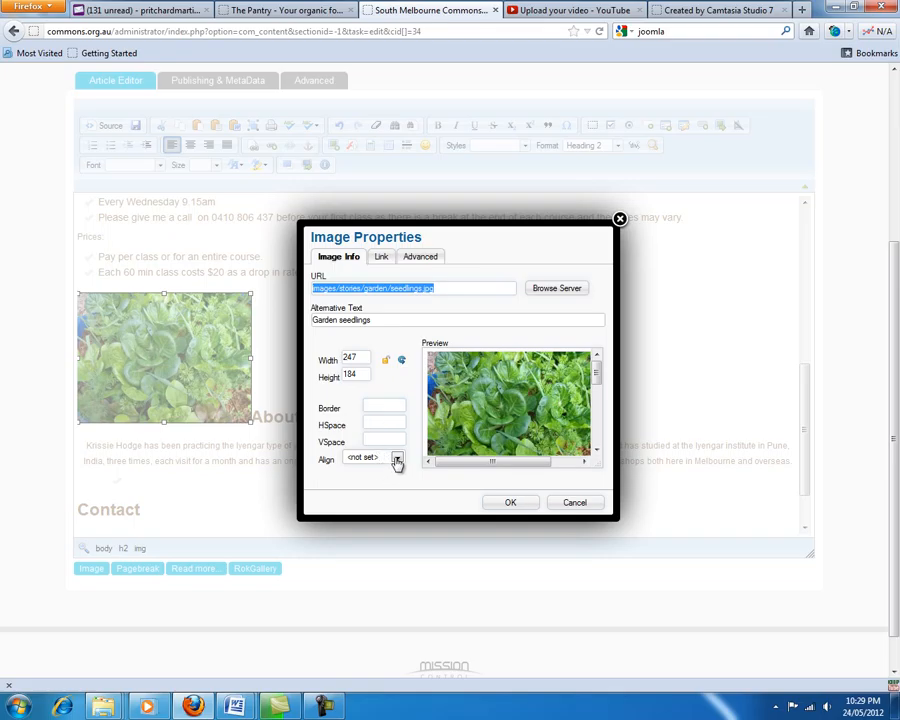
click(396, 458)
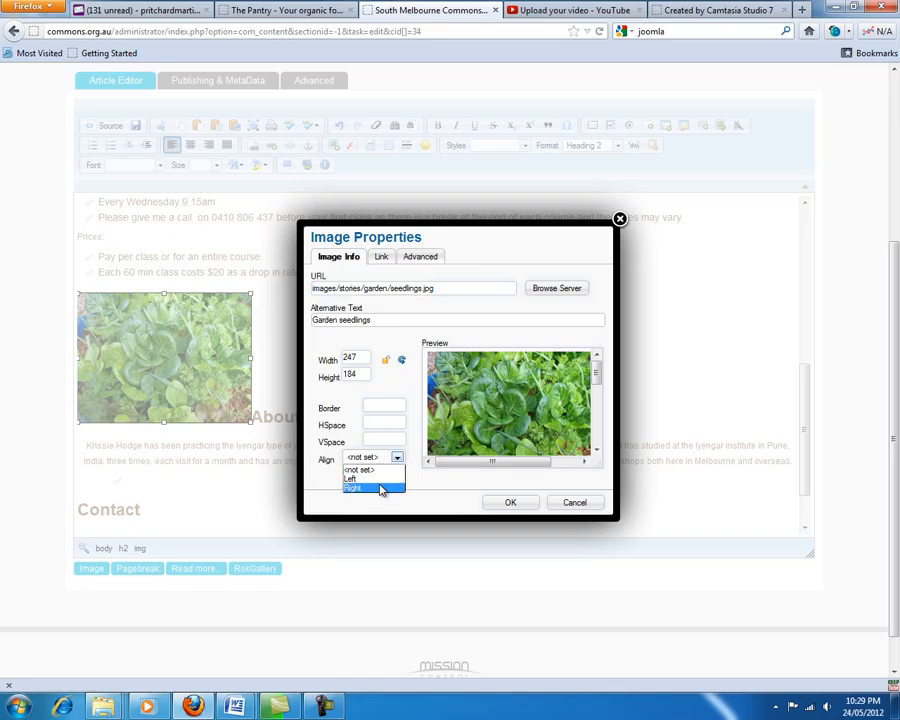
click(354, 490)
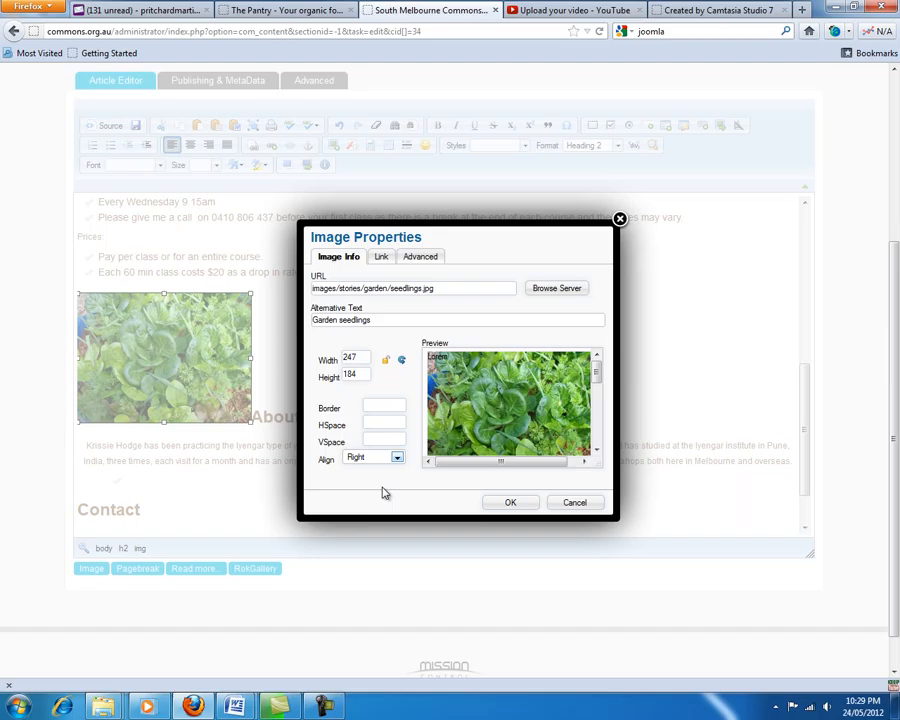
mouse_move(482, 512)
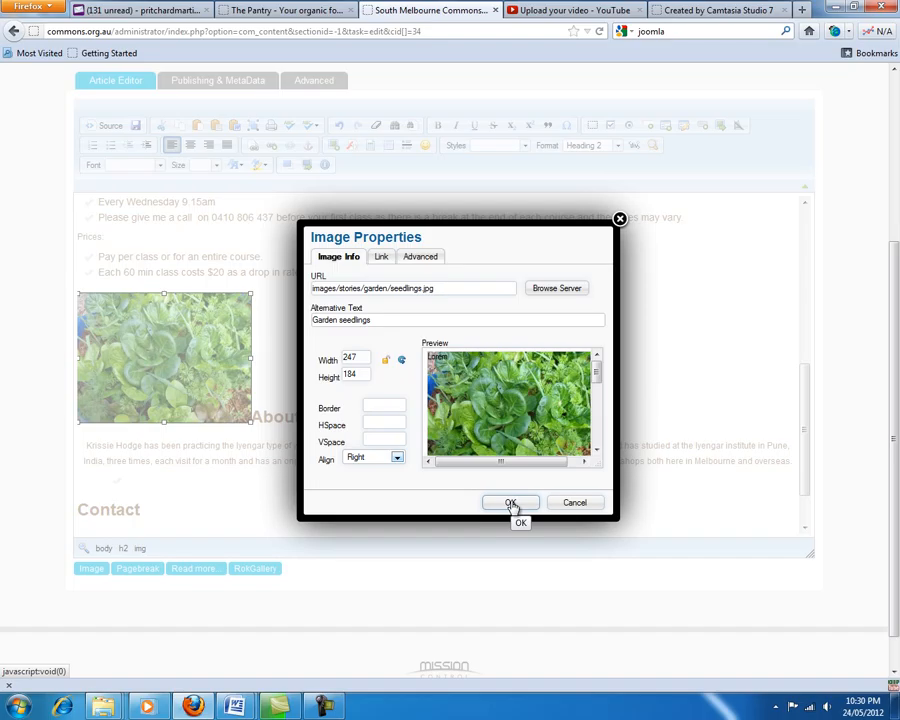
click(510, 502)
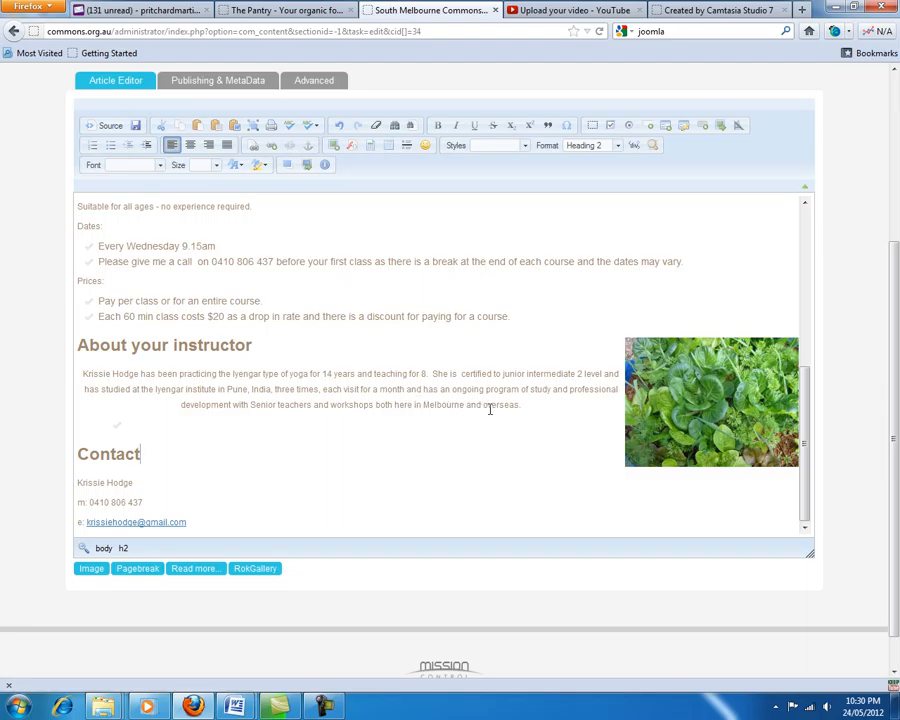
drag(82, 374, 520, 404)
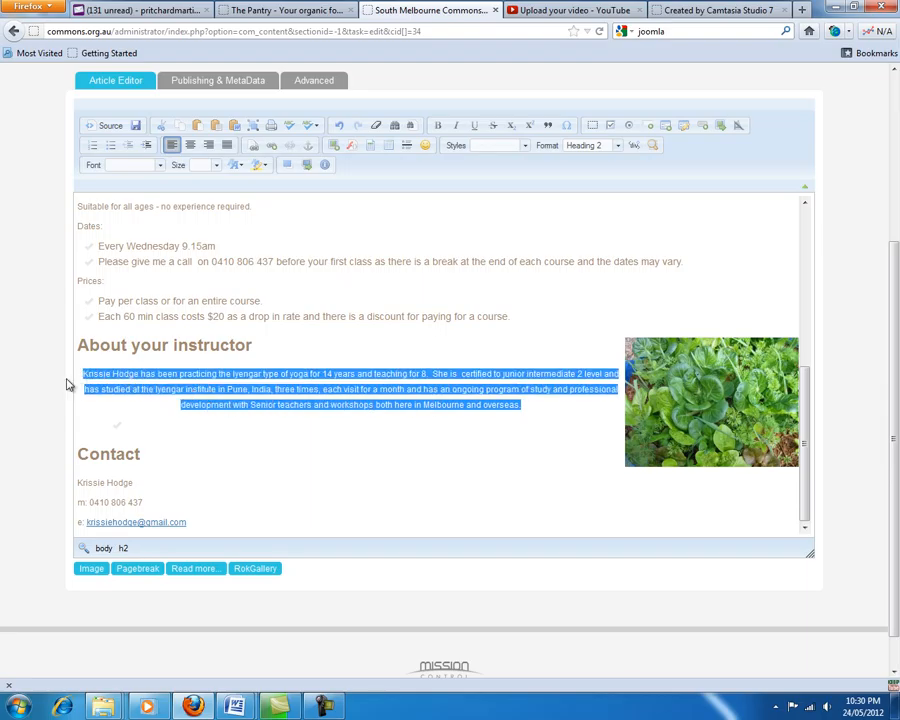
click(172, 144)
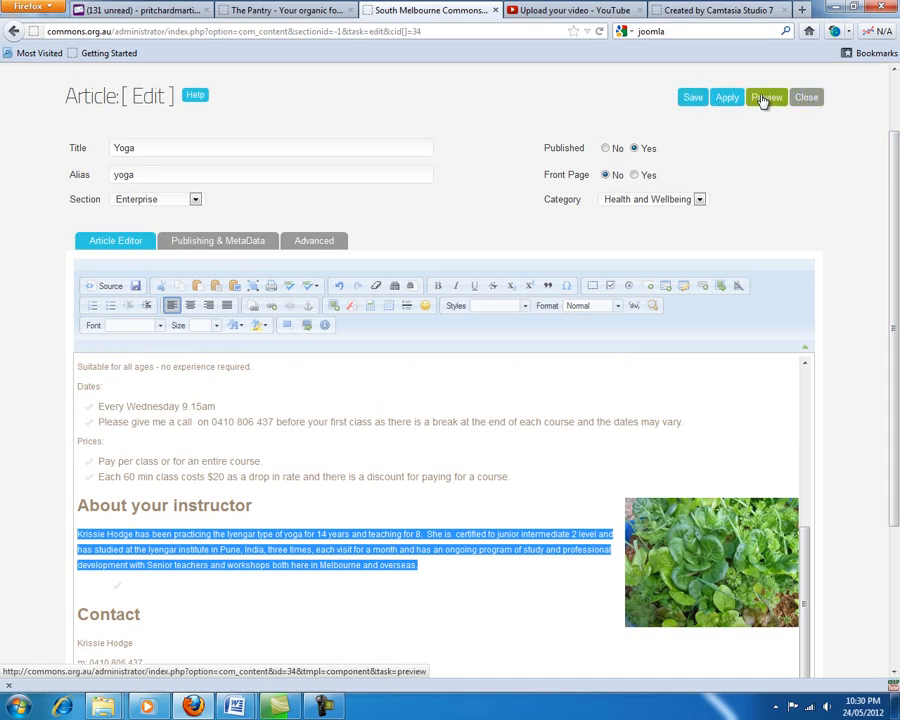
click(768, 96)
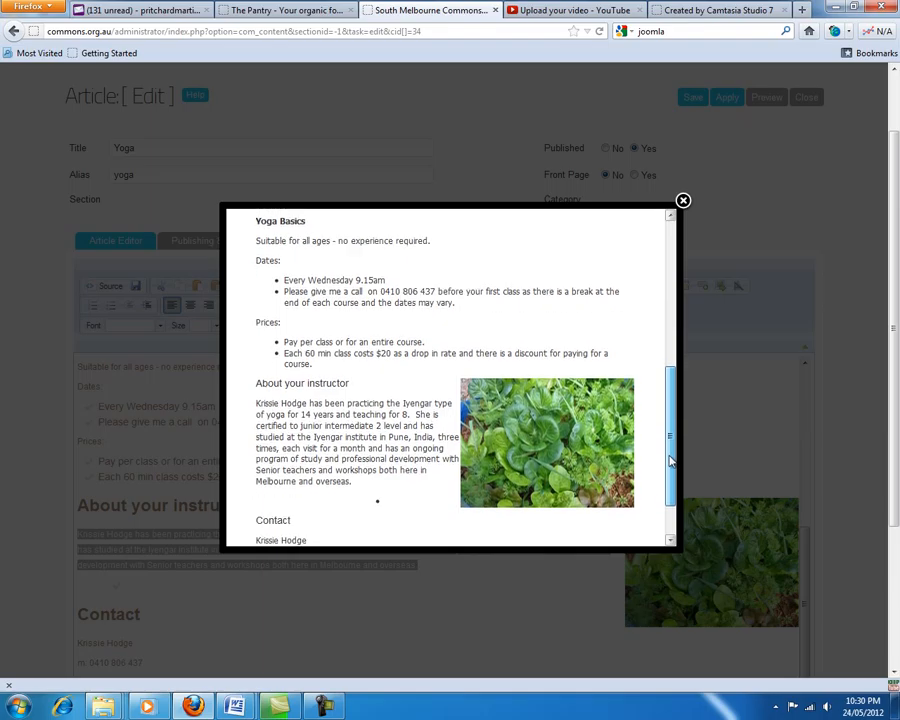
click(684, 200)
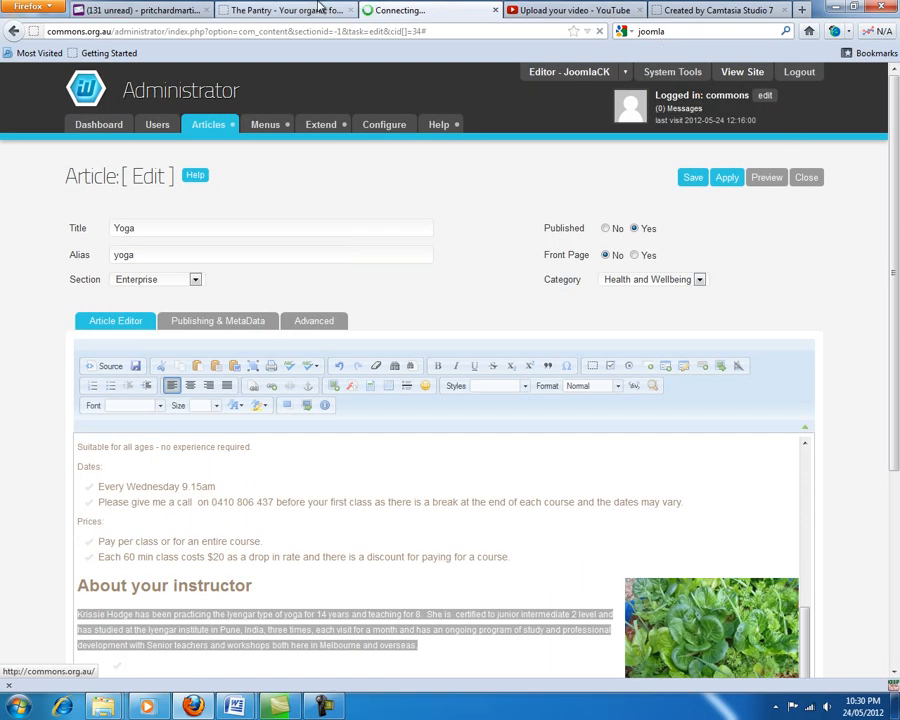
- Review the live Yoga page without the picture, then start entering the commons.org.au address in a new tab
click(424, 10)
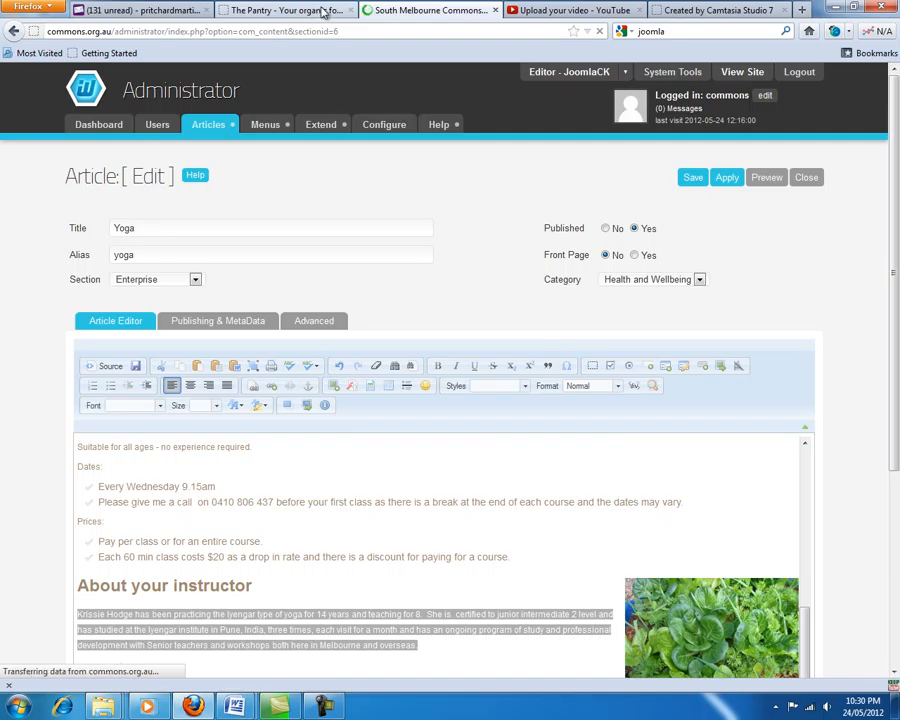
click(284, 10)
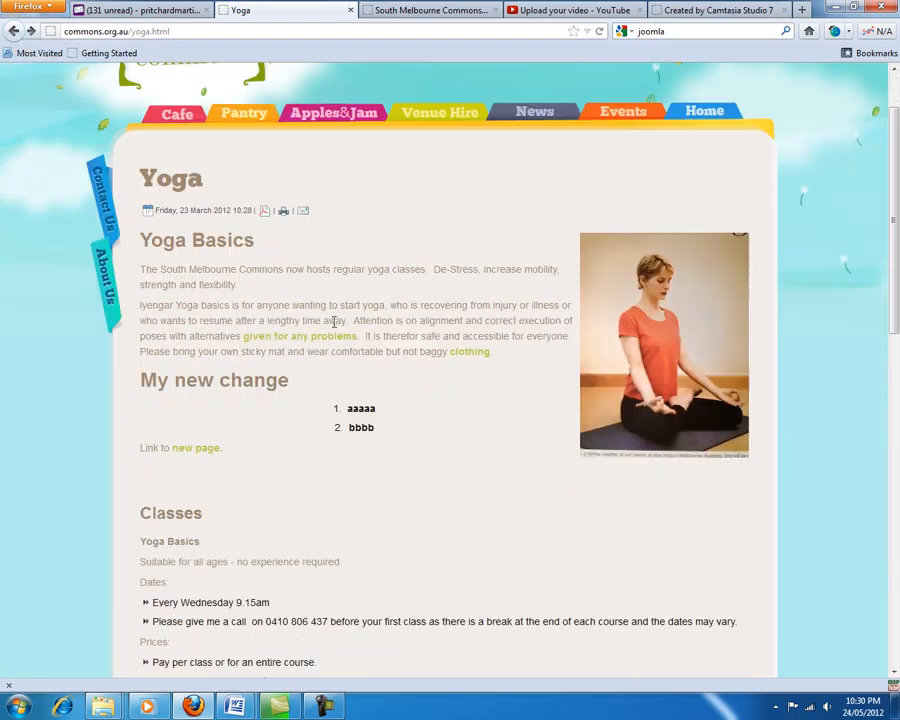
scroll(down, 3)
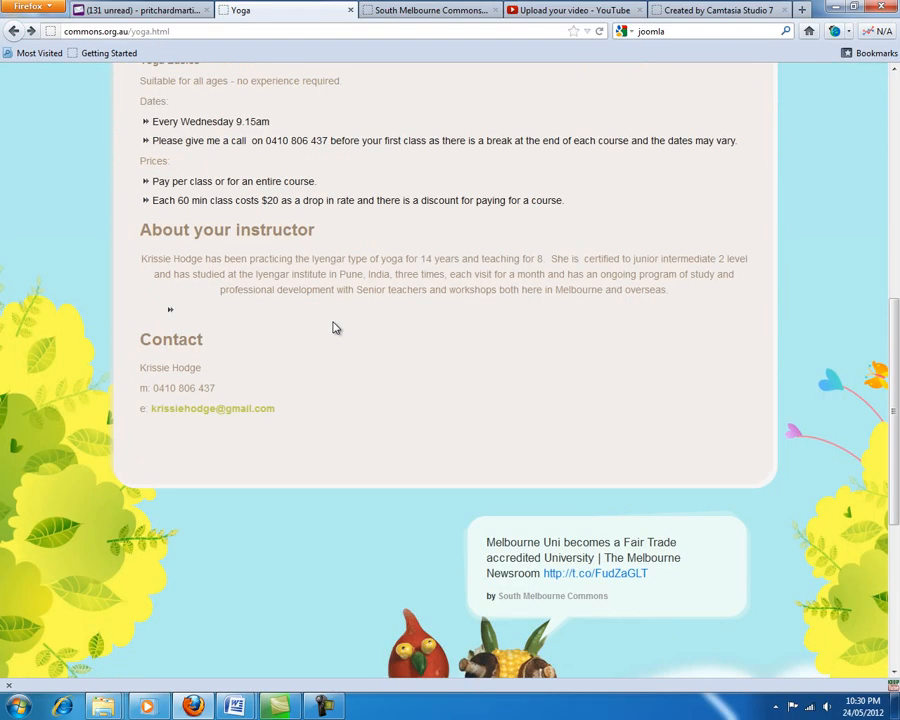
scroll(up, 3)
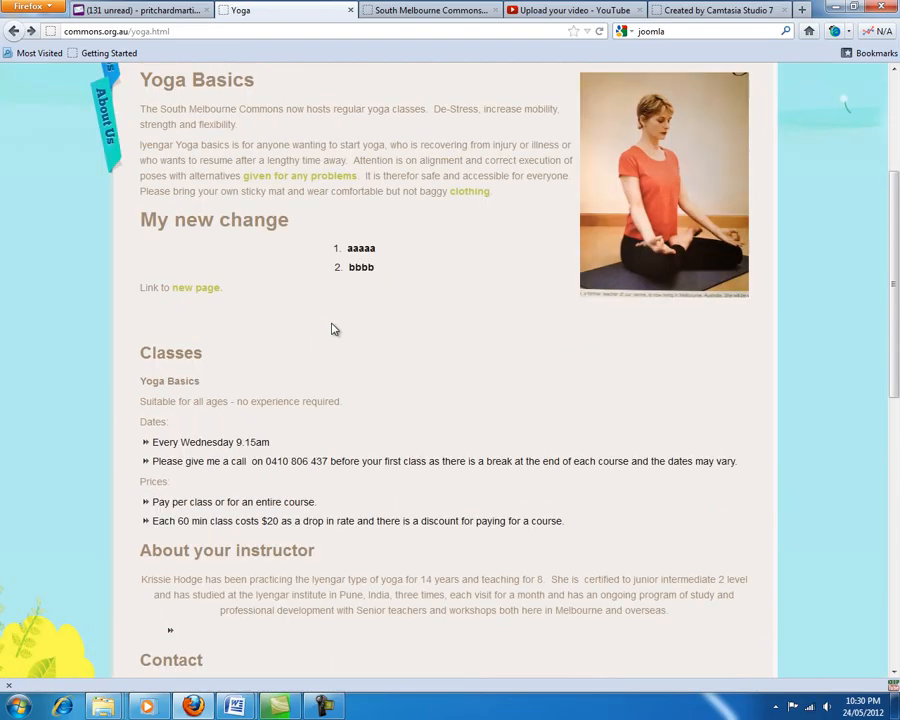
mouse_move(400, 442)
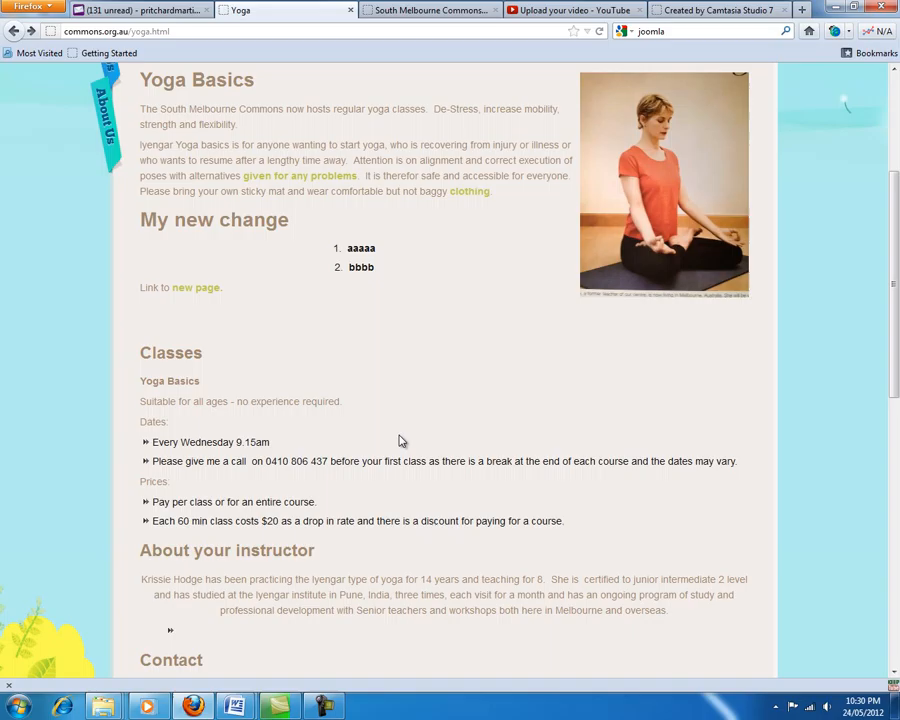
scroll(down, 3)
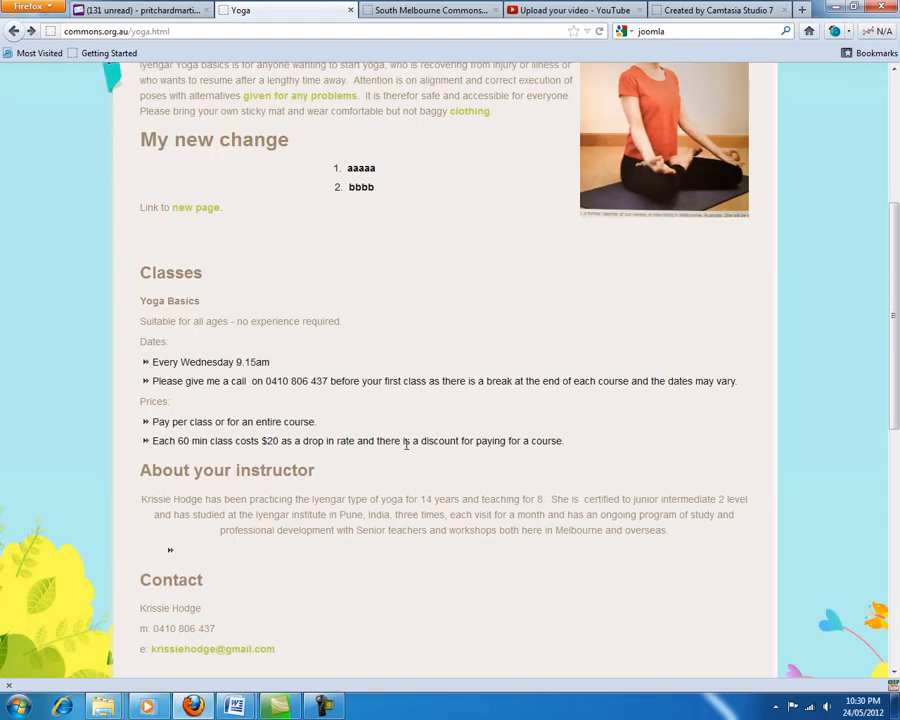
mouse_move(364, 528)
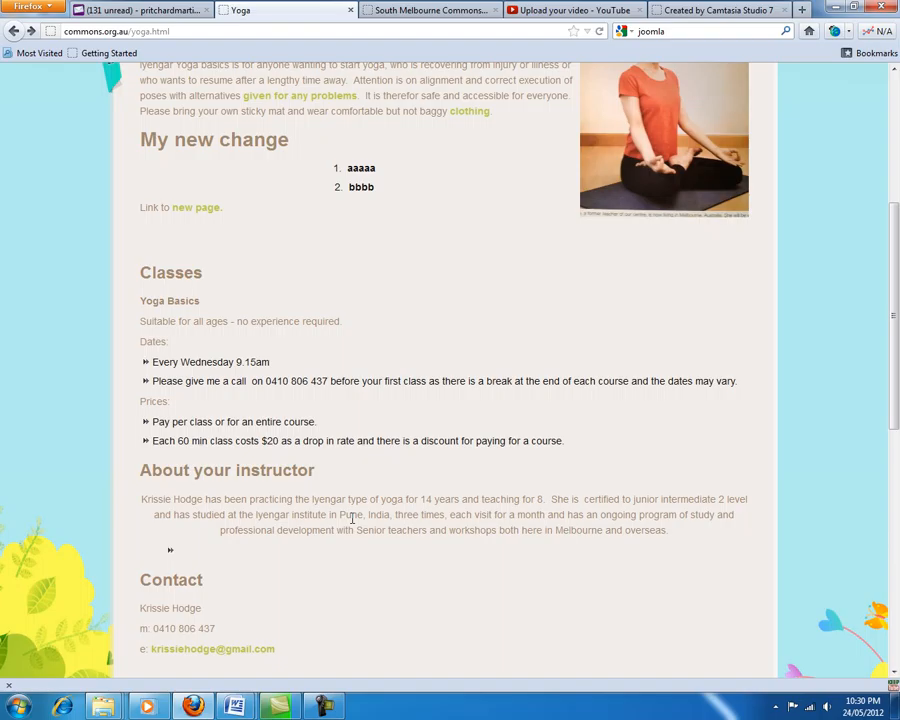
mouse_move(496, 68)
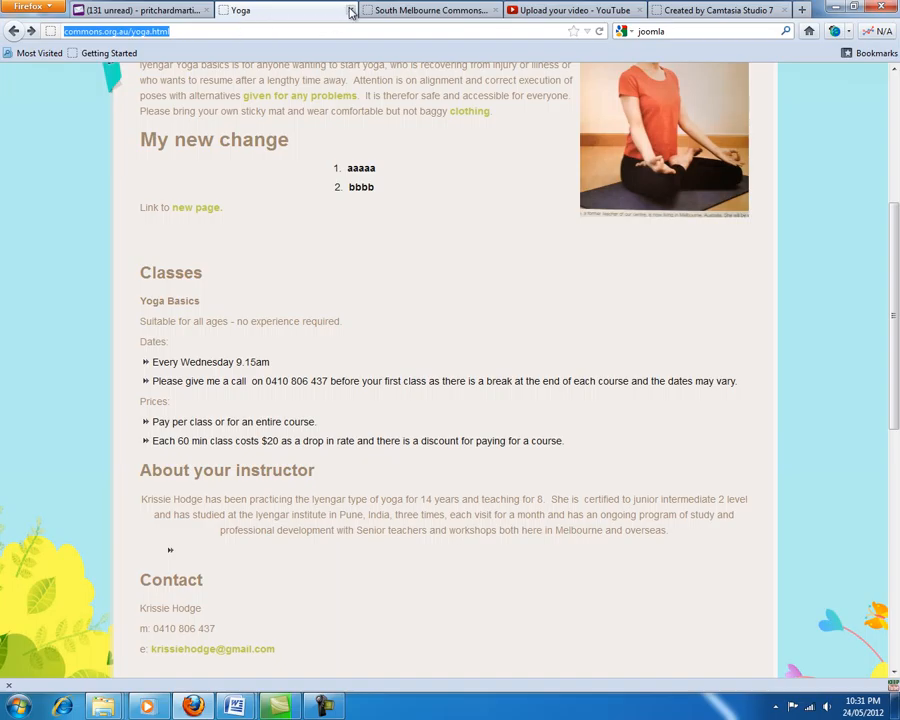
text(commons.org.au/y)
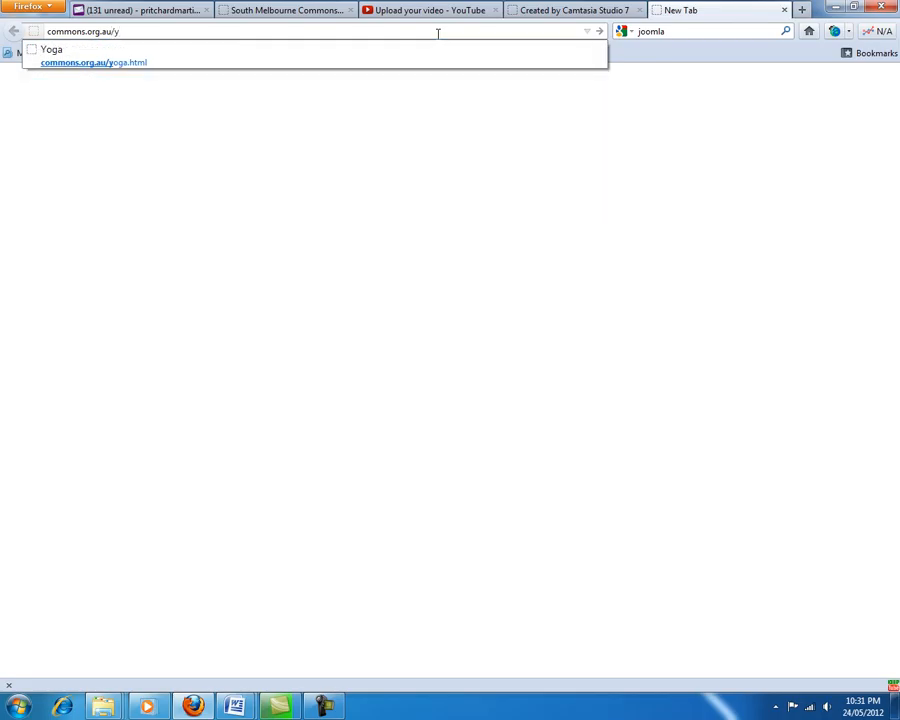
- Load commons.org.au/yoga.html and scroll to the instructor section showing the seedlings image on the right
click(92, 62)
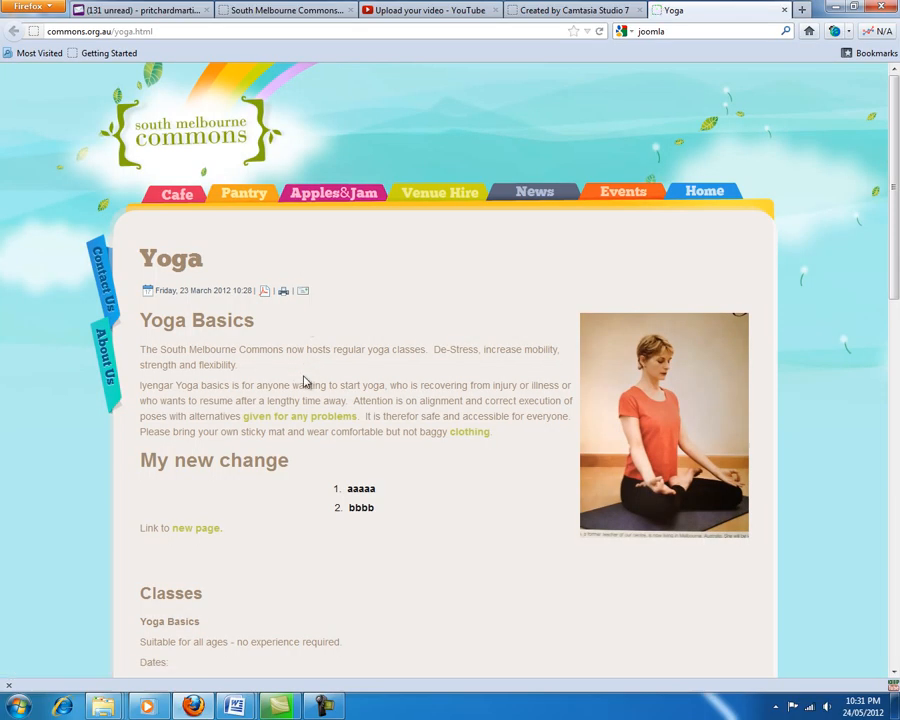
scroll(down, 3)
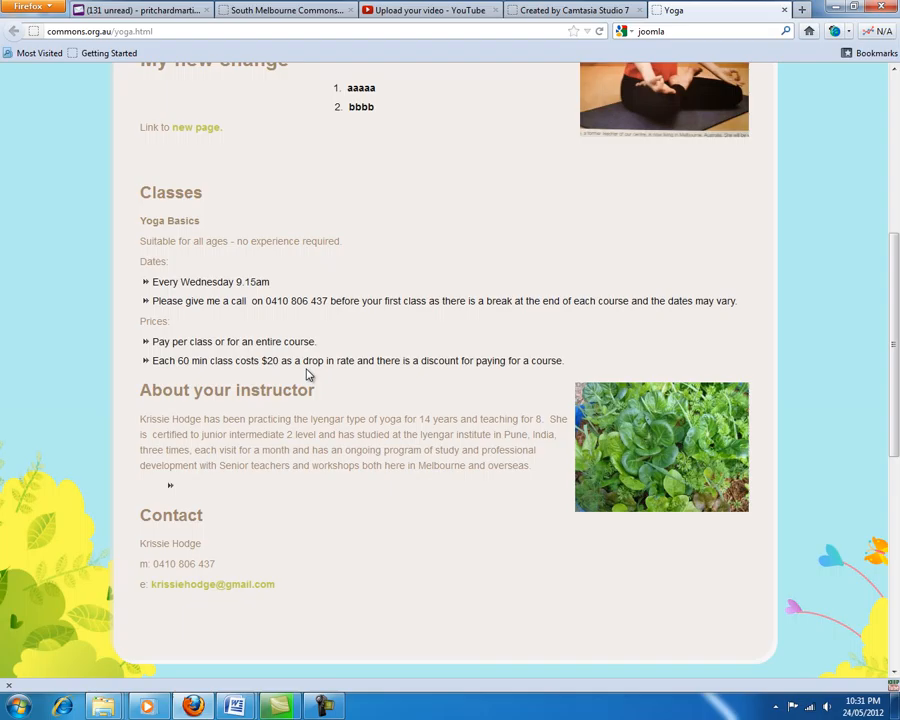
scroll(down, 3)
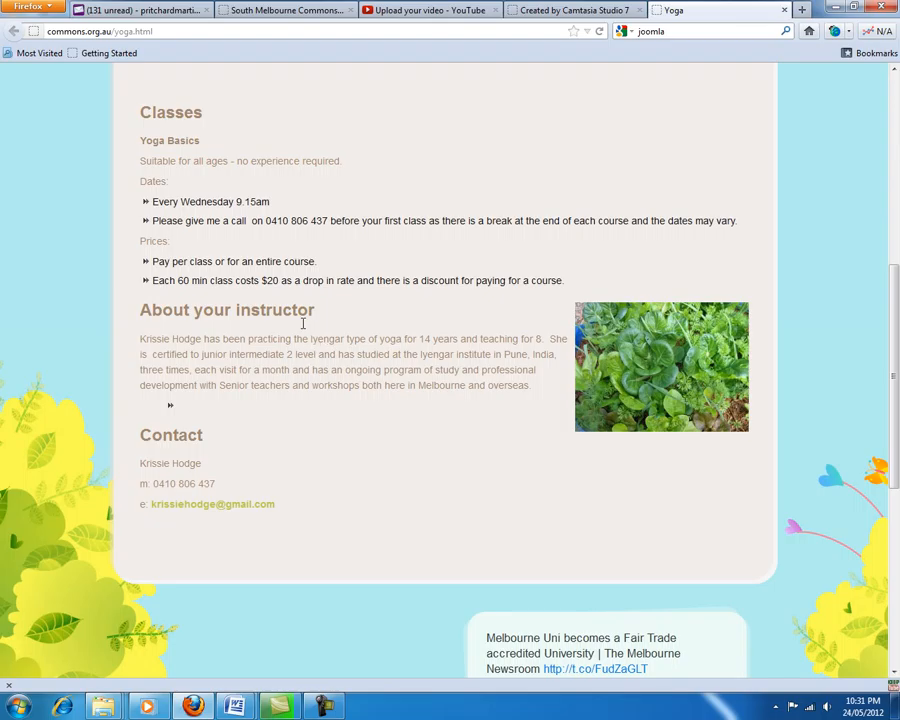
mouse_move(620, 340)
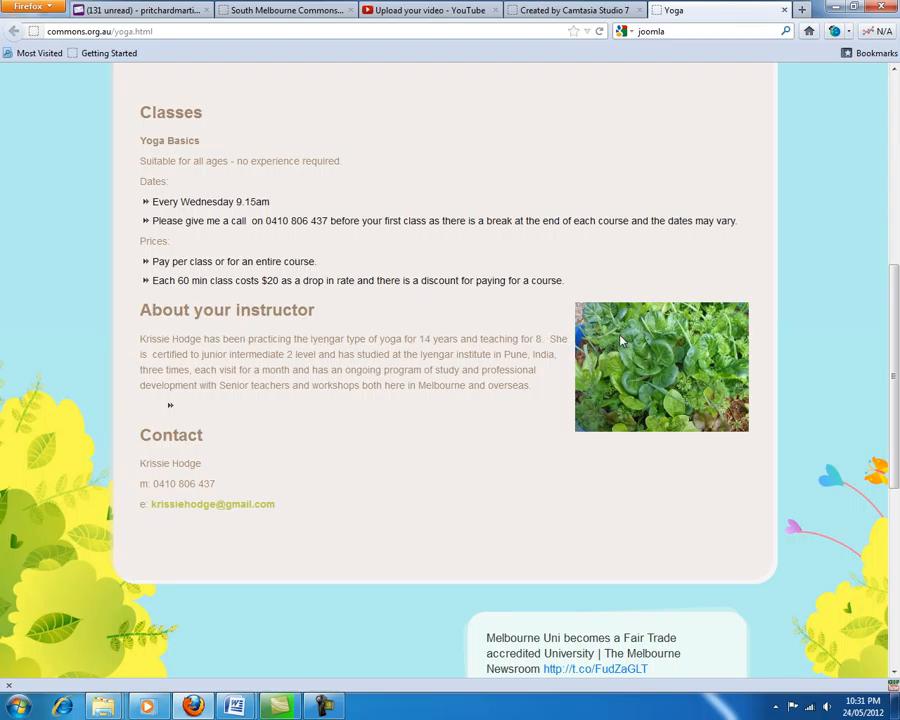
mouse_move(648, 358)
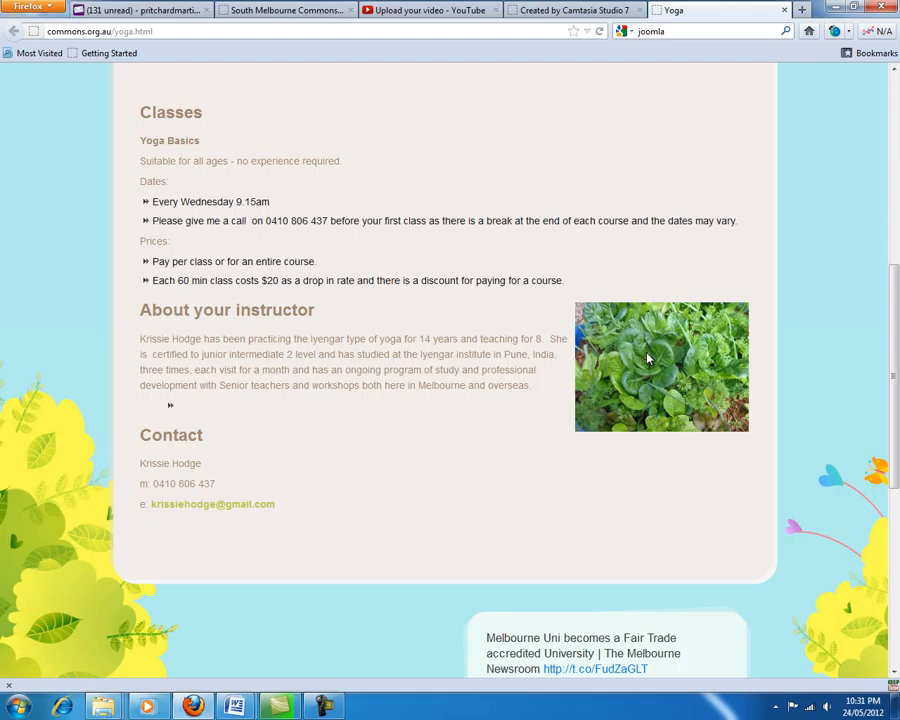
mouse_move(660, 356)
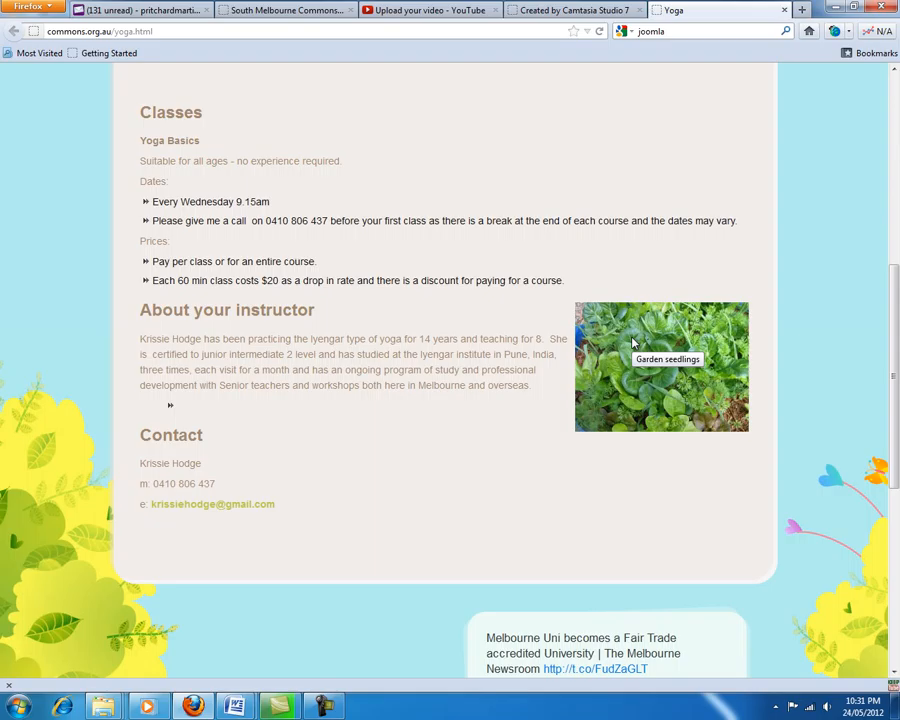
mouse_move(624, 342)
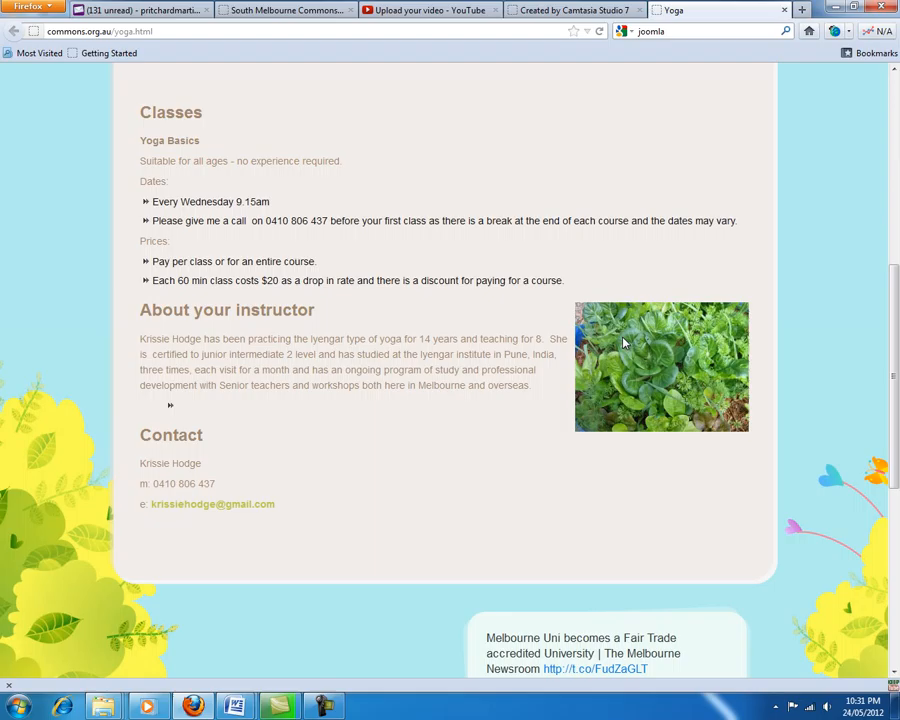
mouse_move(608, 344)
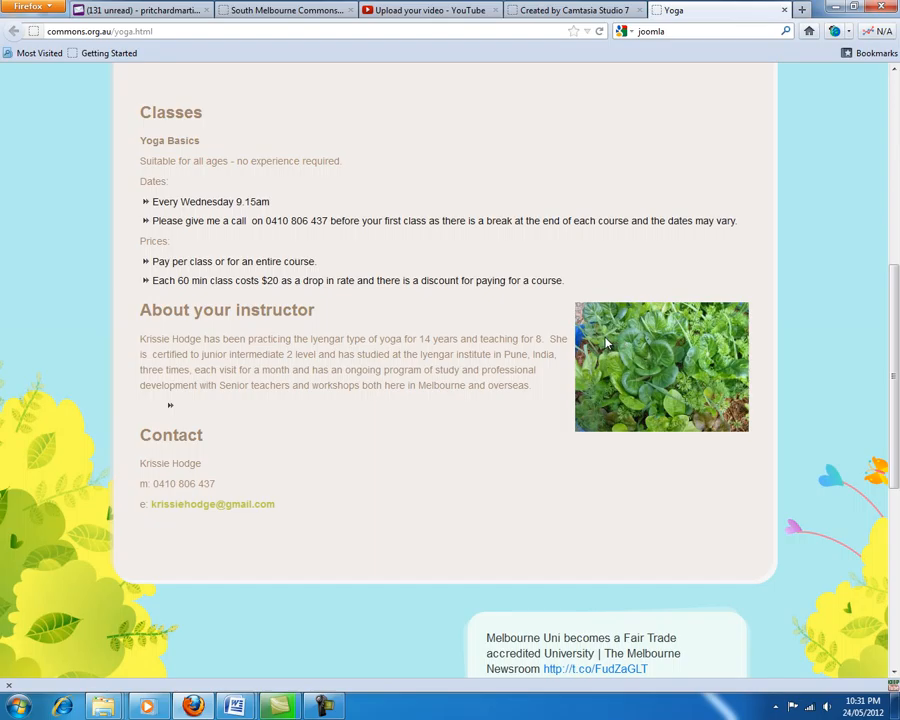
- Return to the admin article list and reopen the Yoga article, scrolled to the image
click(284, 10)
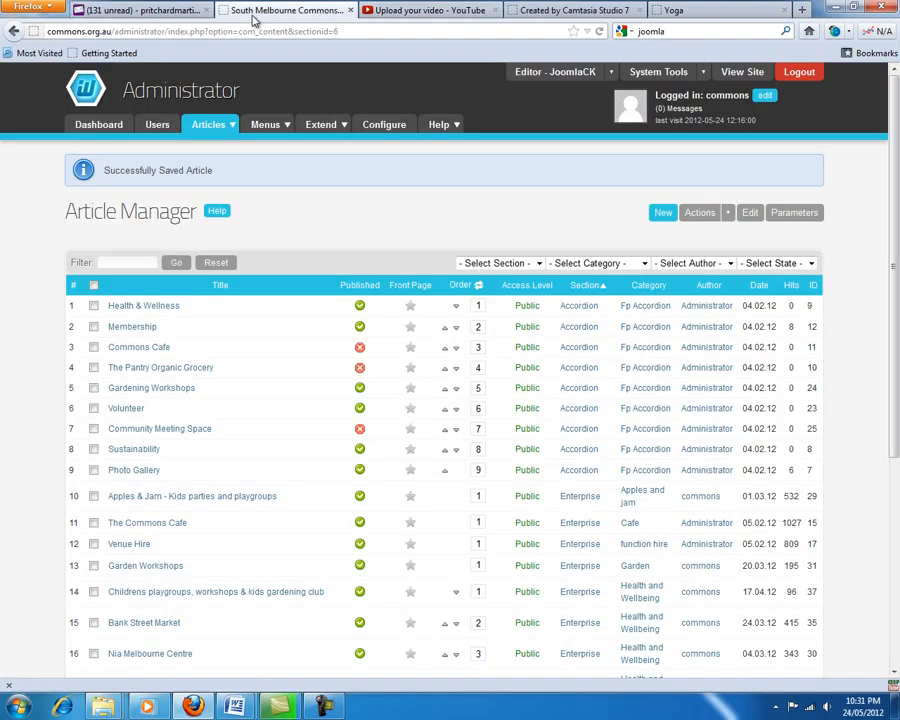
scroll(down, 3)
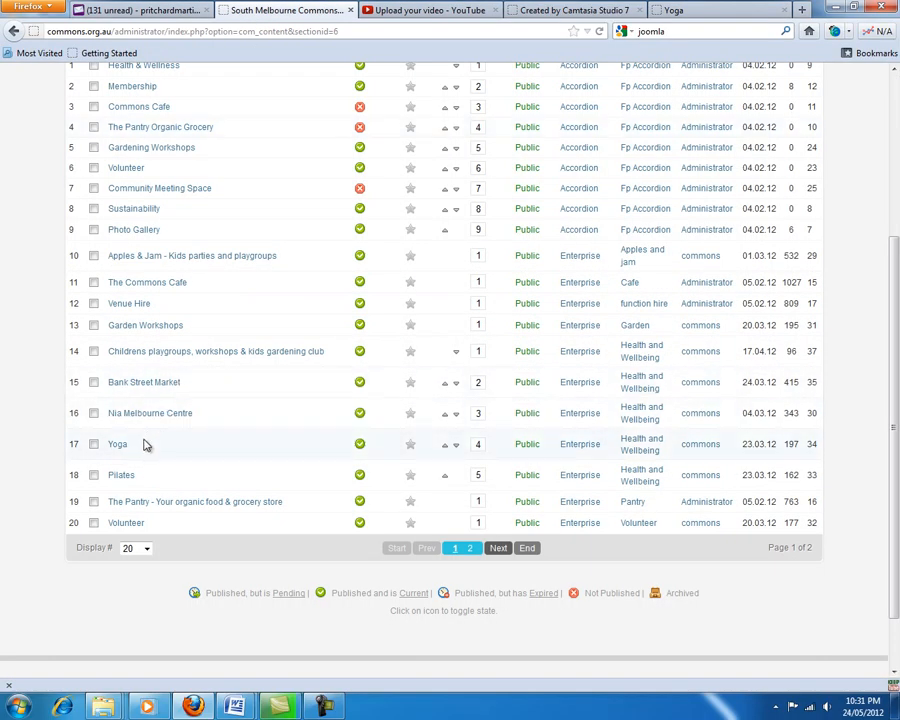
click(116, 444)
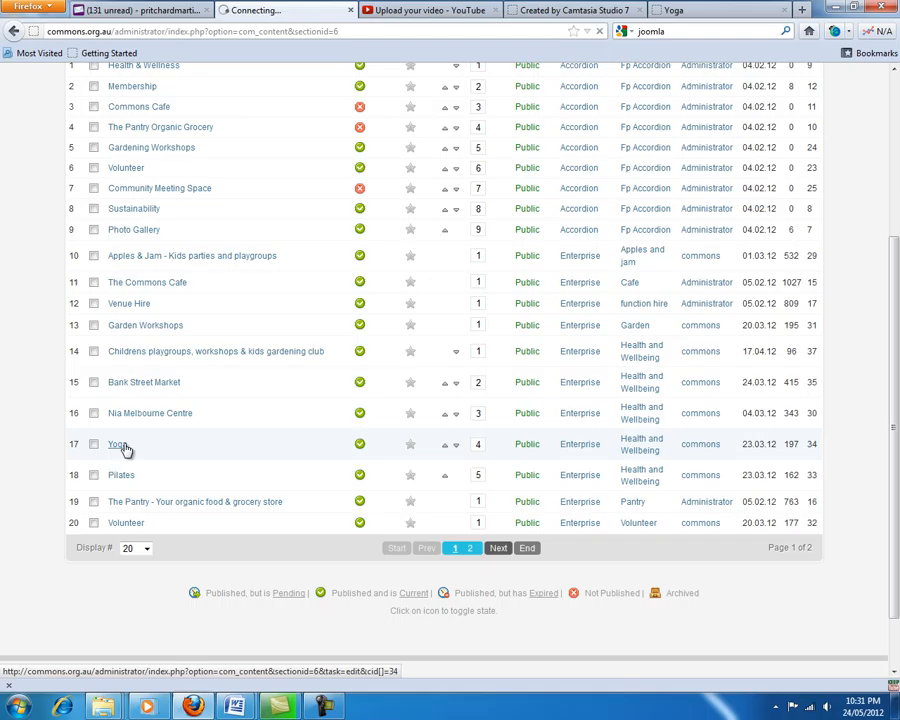
click(118, 444)
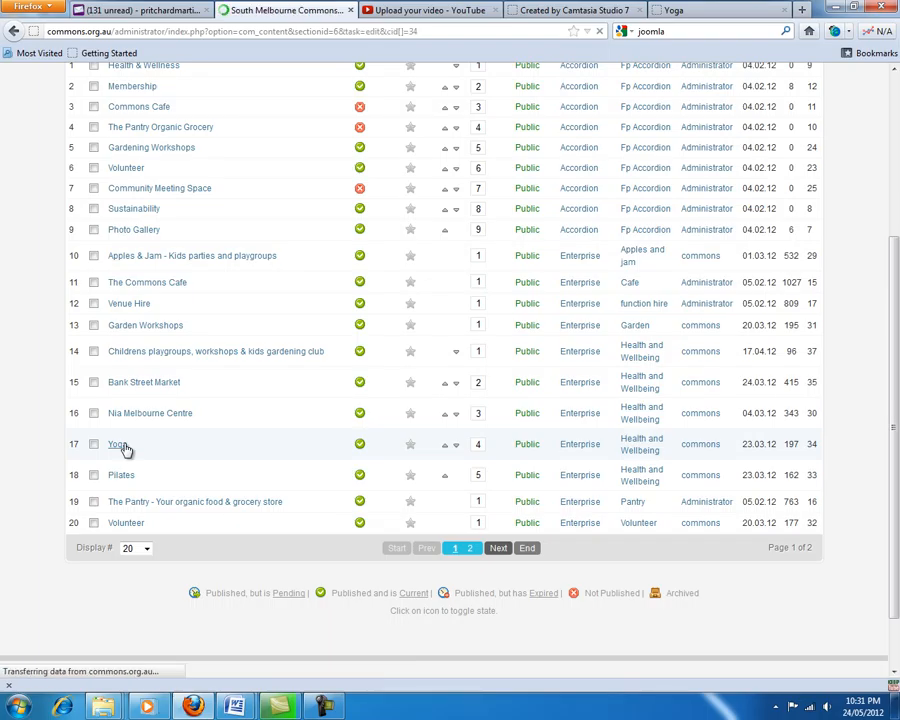
click(118, 444)
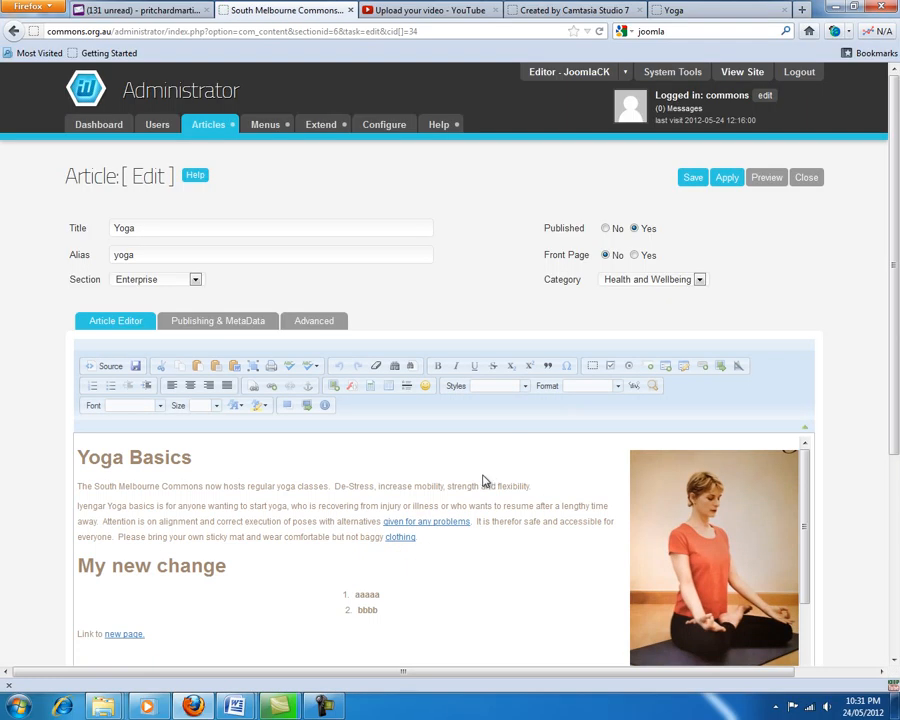
scroll(down, 3)
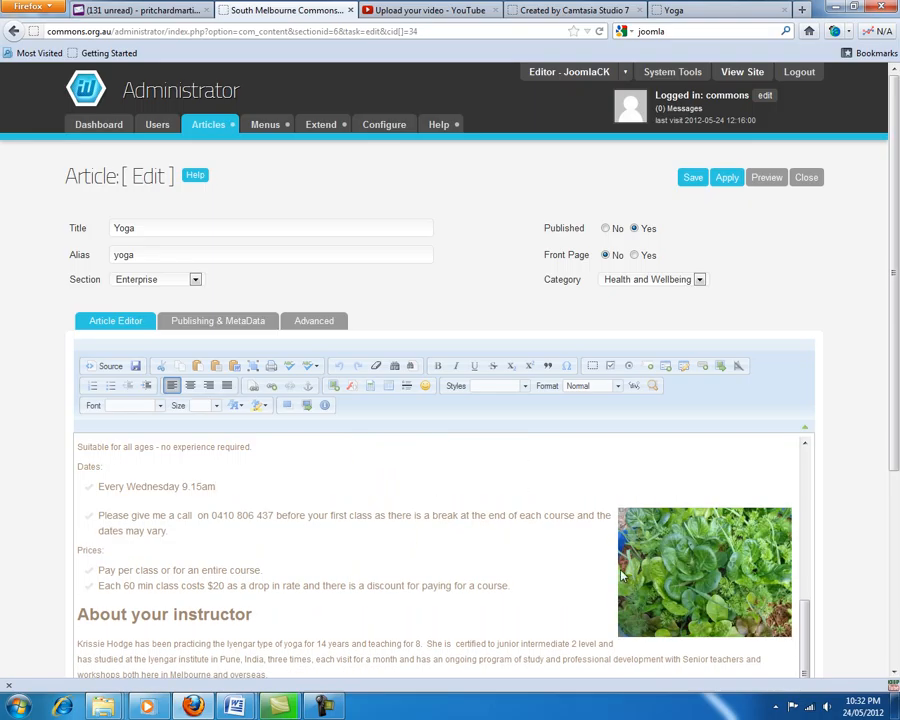
- Set the seedlings image's Align to <not set> so it sits inline on its own line
click(704, 572)
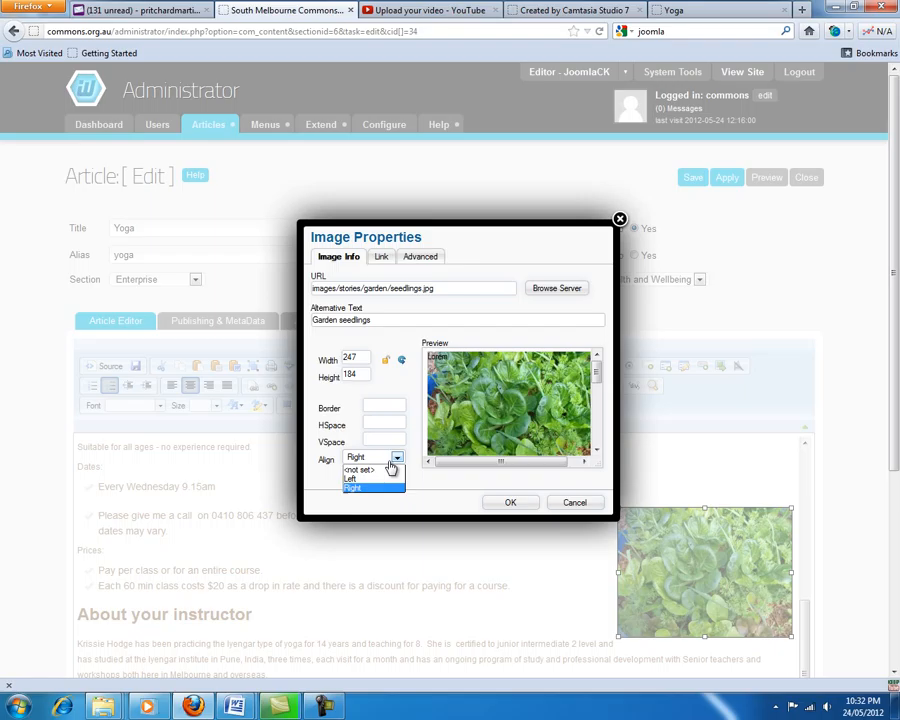
click(510, 502)
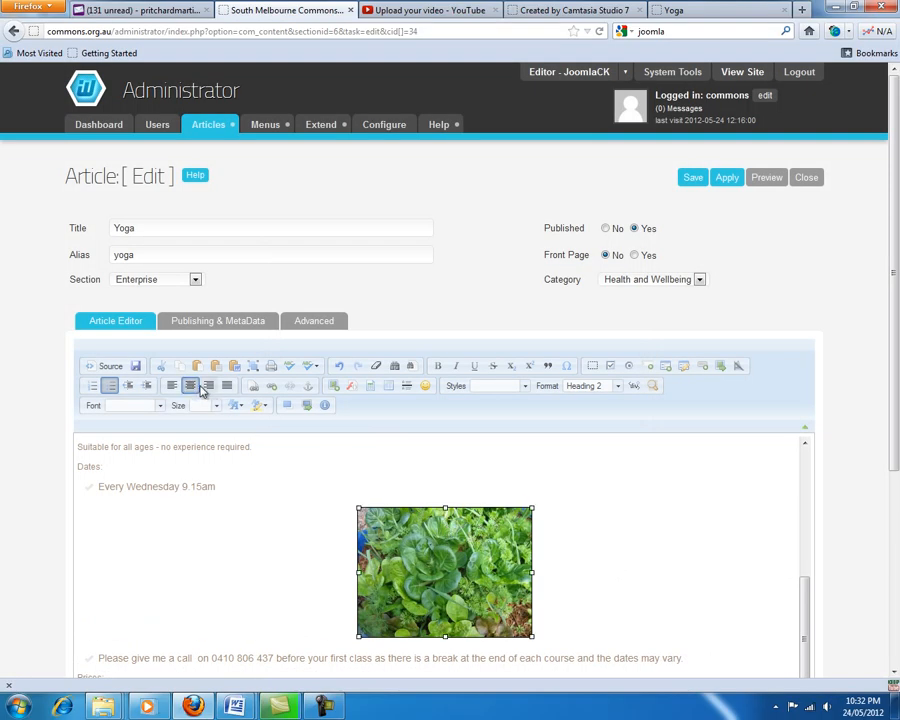
click(172, 386)
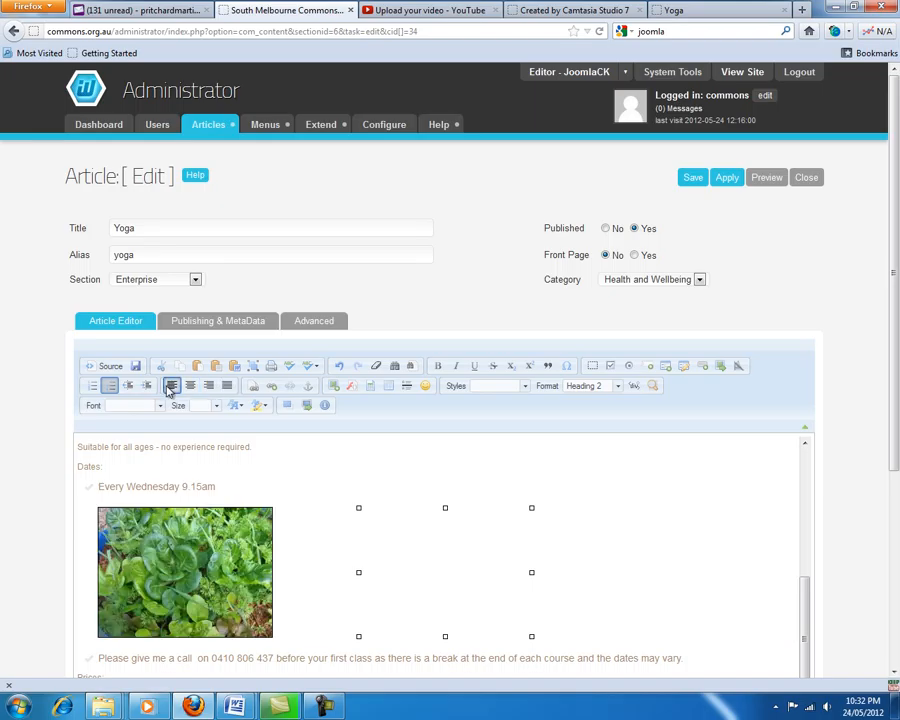